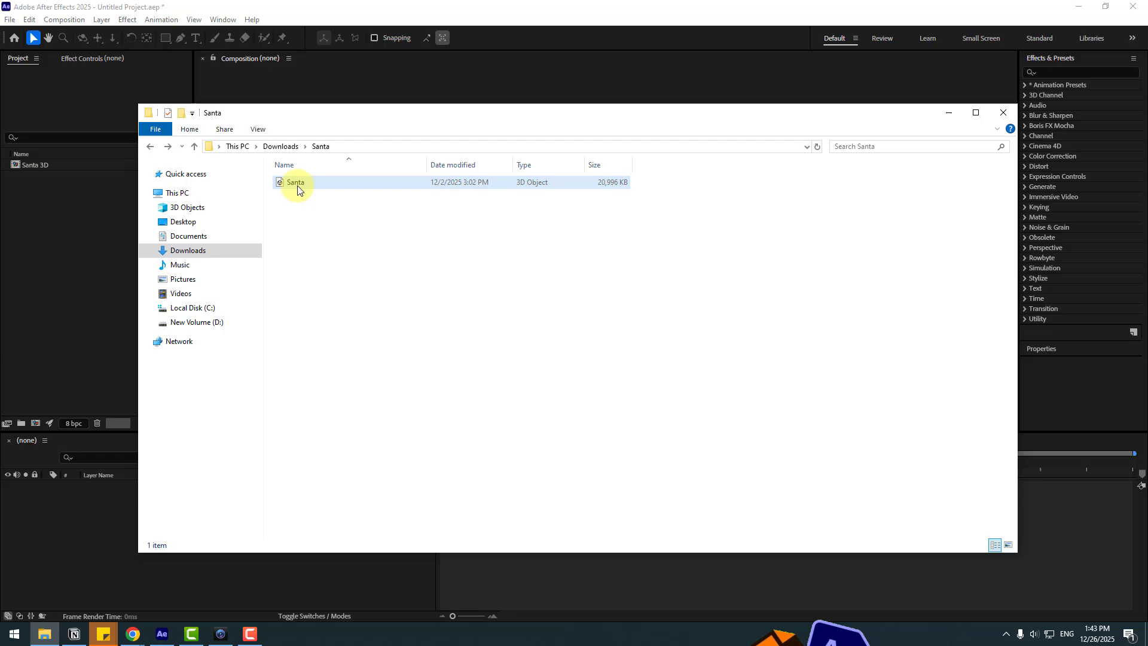
# View Santa.glb in 3D Viewer and orbit it to an angled view of the T-pose
pyautogui.doubleClick(295, 181)
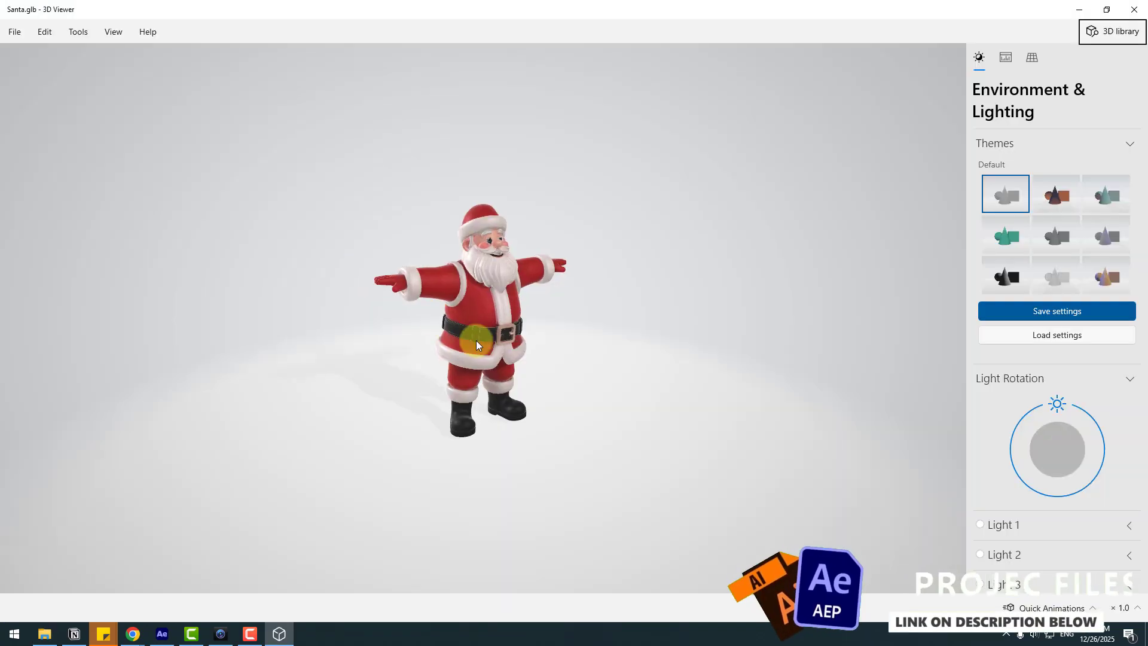
pyautogui.moveTo(476, 344); pyautogui.dragTo(524, 256)
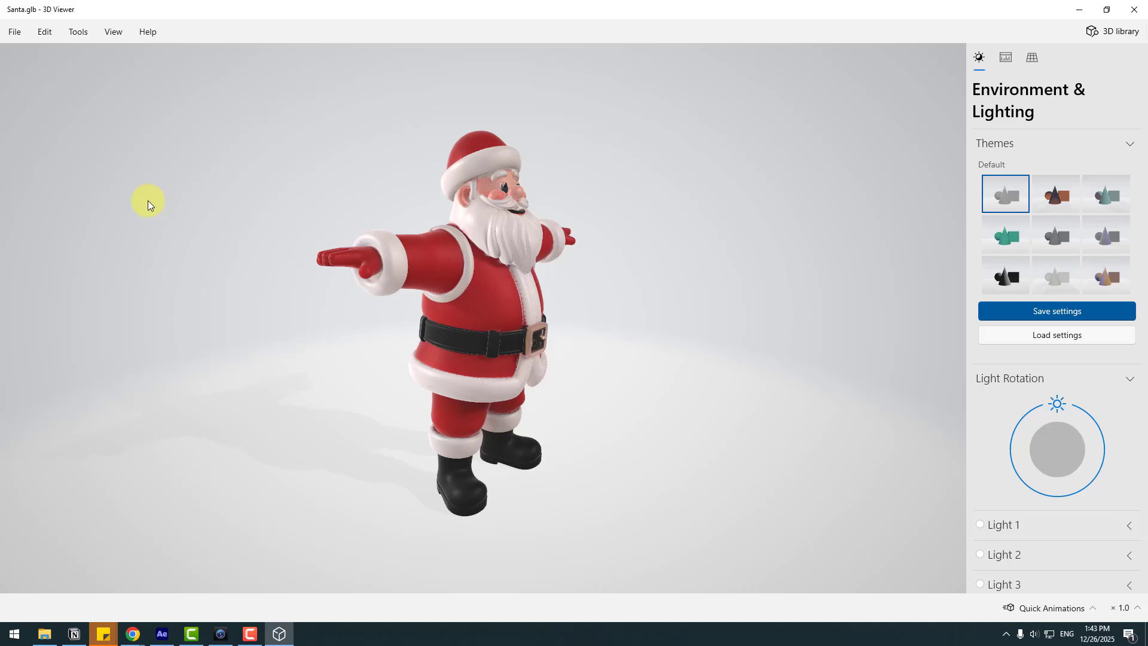
# Import Santa.glb via glTF 2.0, scale it up about 4.5 times and show it in Material Preview
pyautogui.click(307, 633)
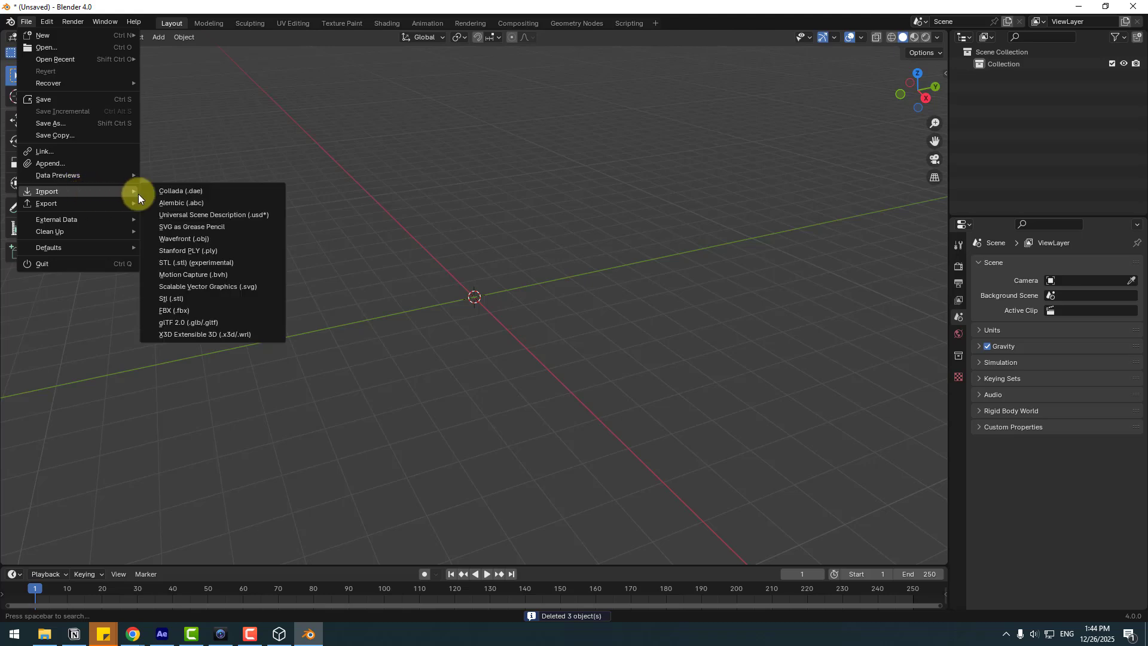
pyautogui.moveTo(187, 322)
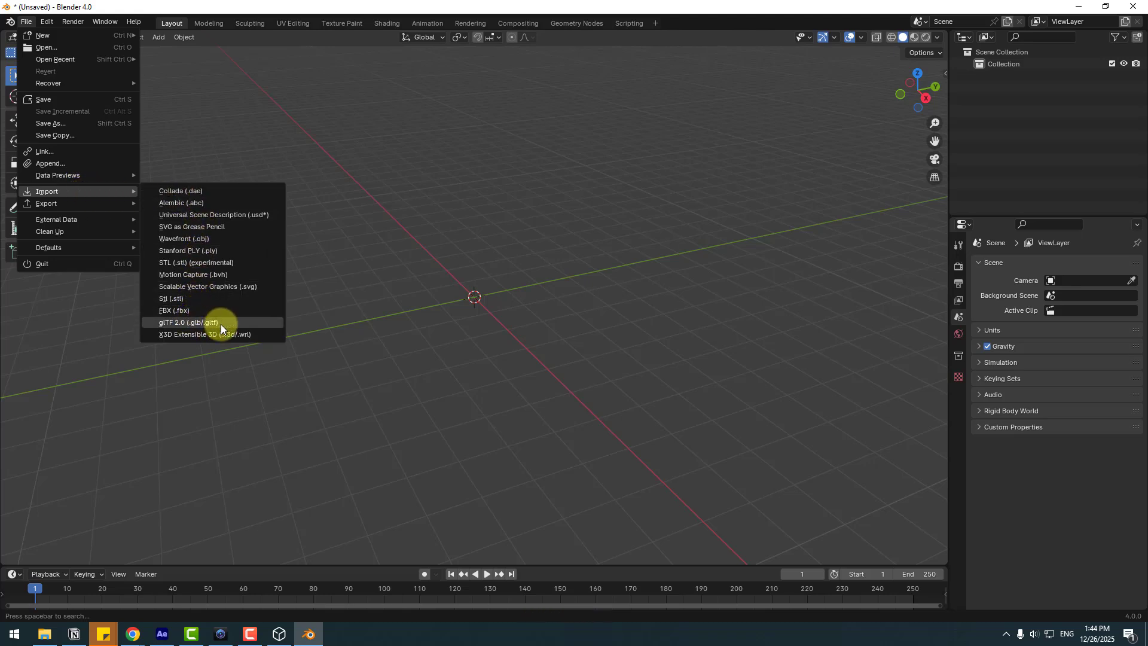
pyautogui.click(188, 321)
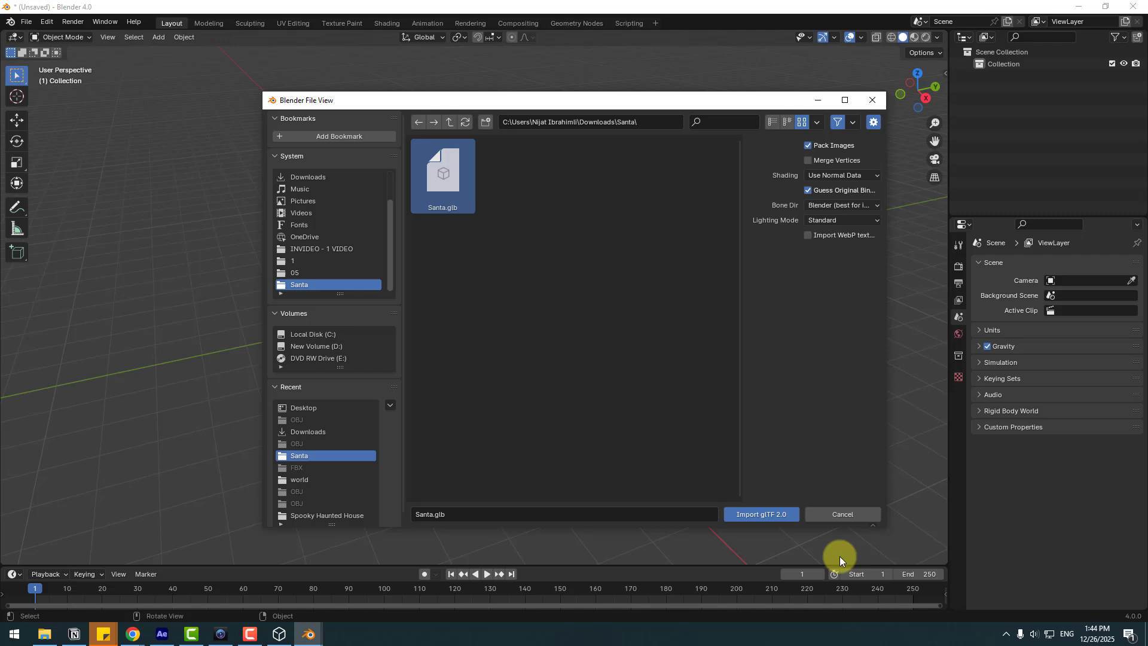
pyautogui.click(761, 513)
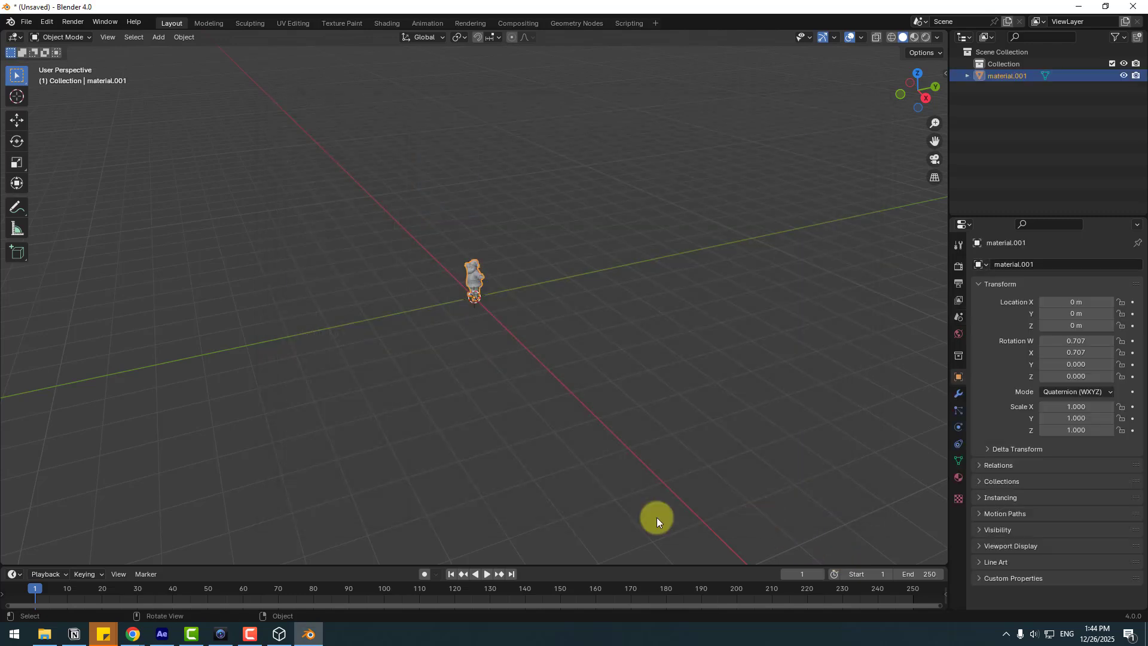
pyautogui.press('s')
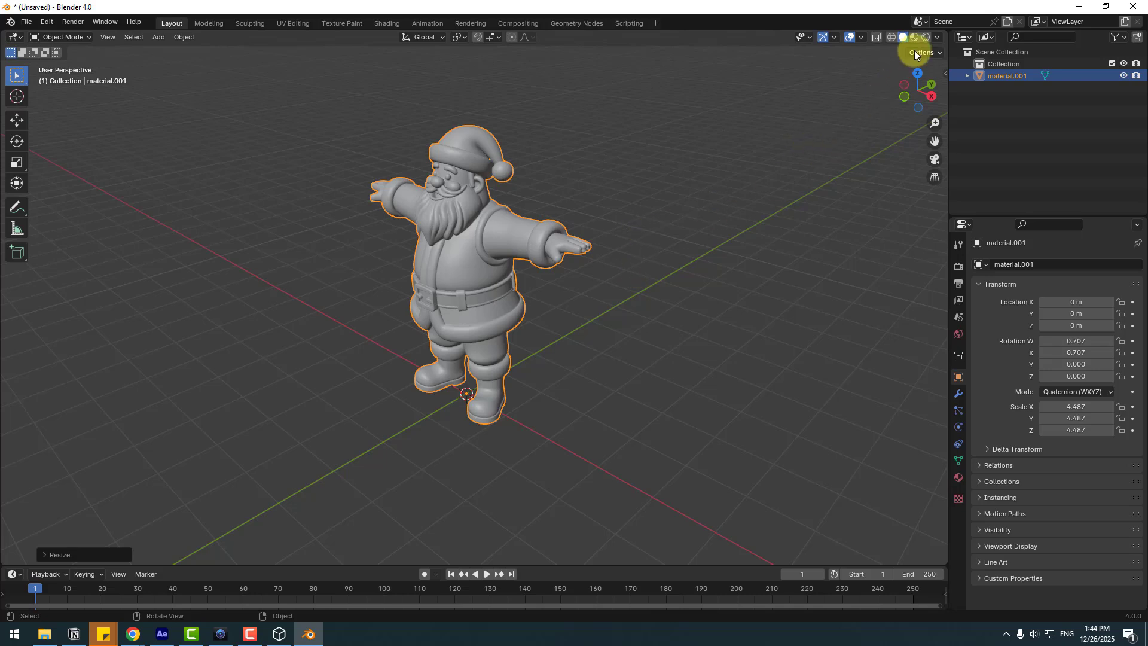
pyautogui.click(914, 38)
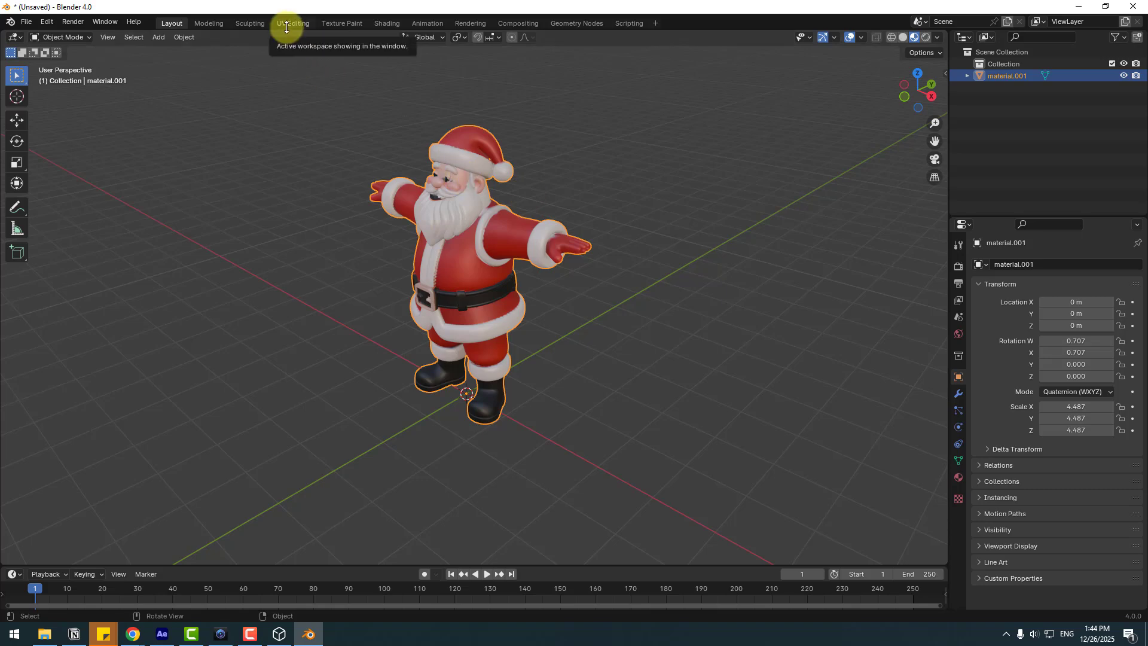
# From the UV Editing workspace, save Santa's texture as material.png in the Santa/OBJ folder
pyautogui.click(291, 22)
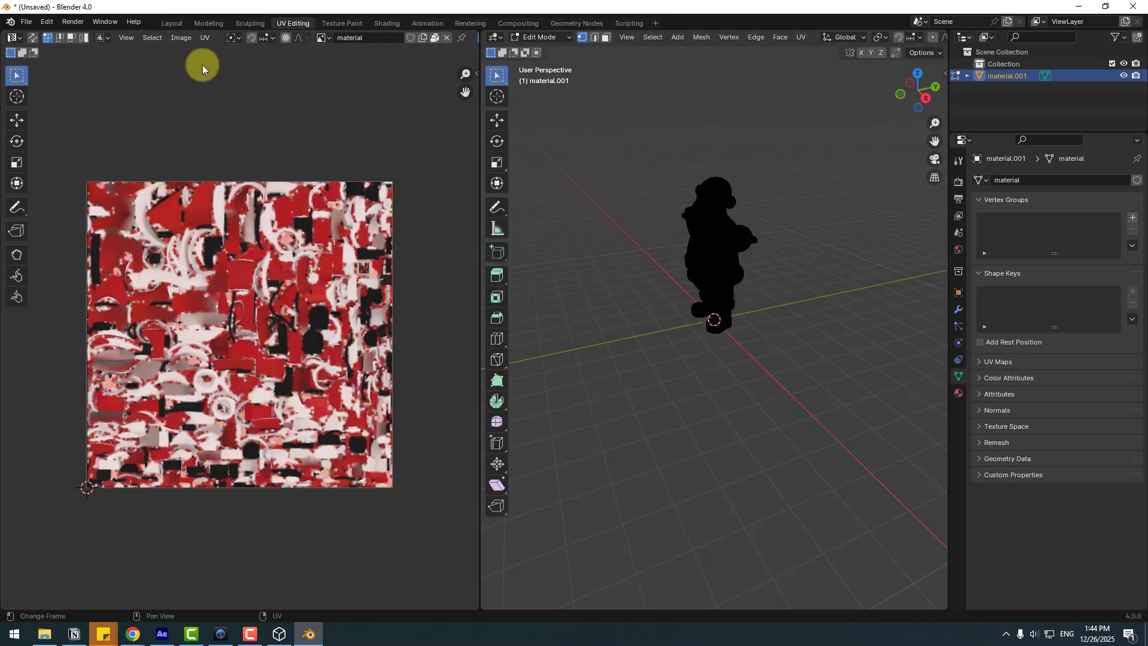
pyautogui.click(180, 37)
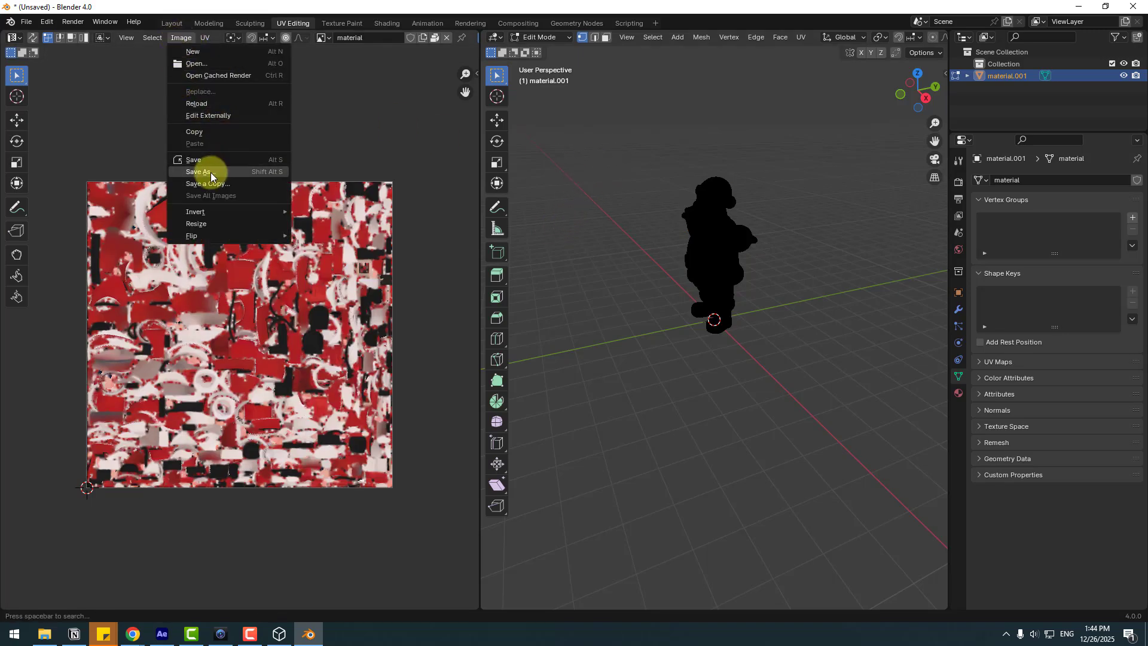
pyautogui.click(197, 171)
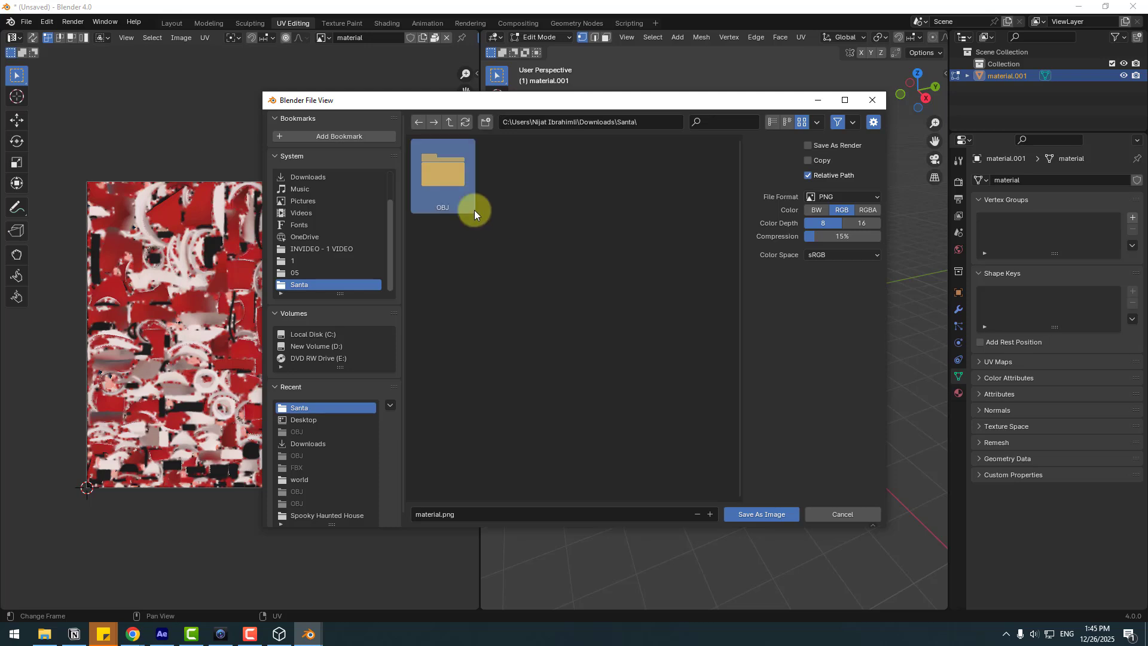
pyautogui.doubleClick(442, 172)
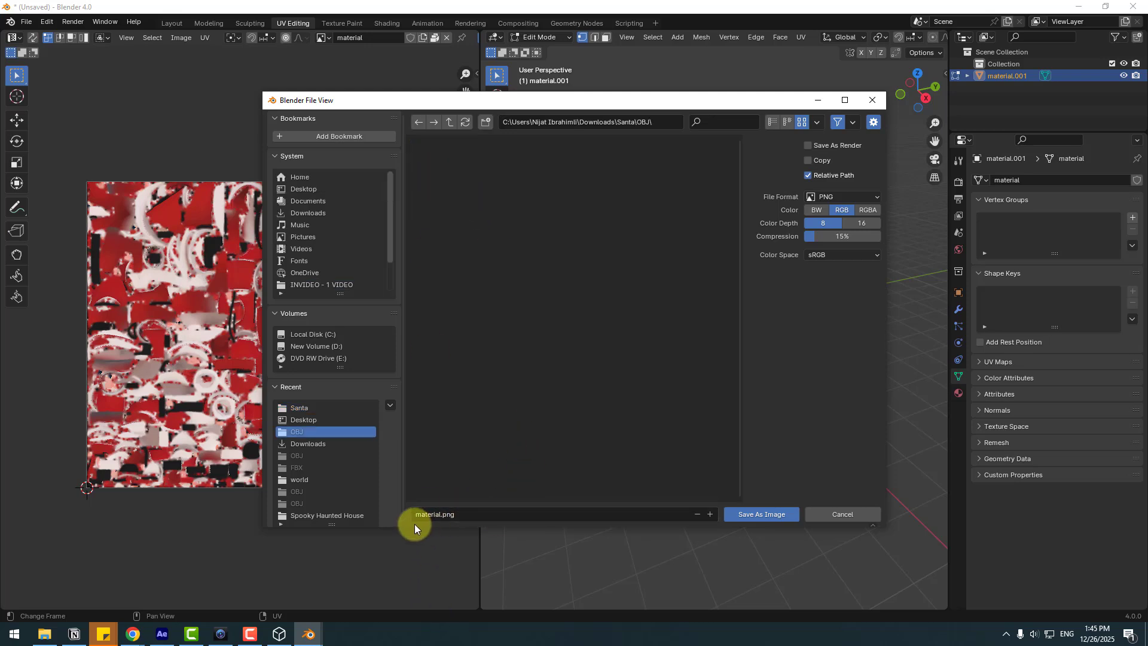
pyautogui.moveTo(760, 512)
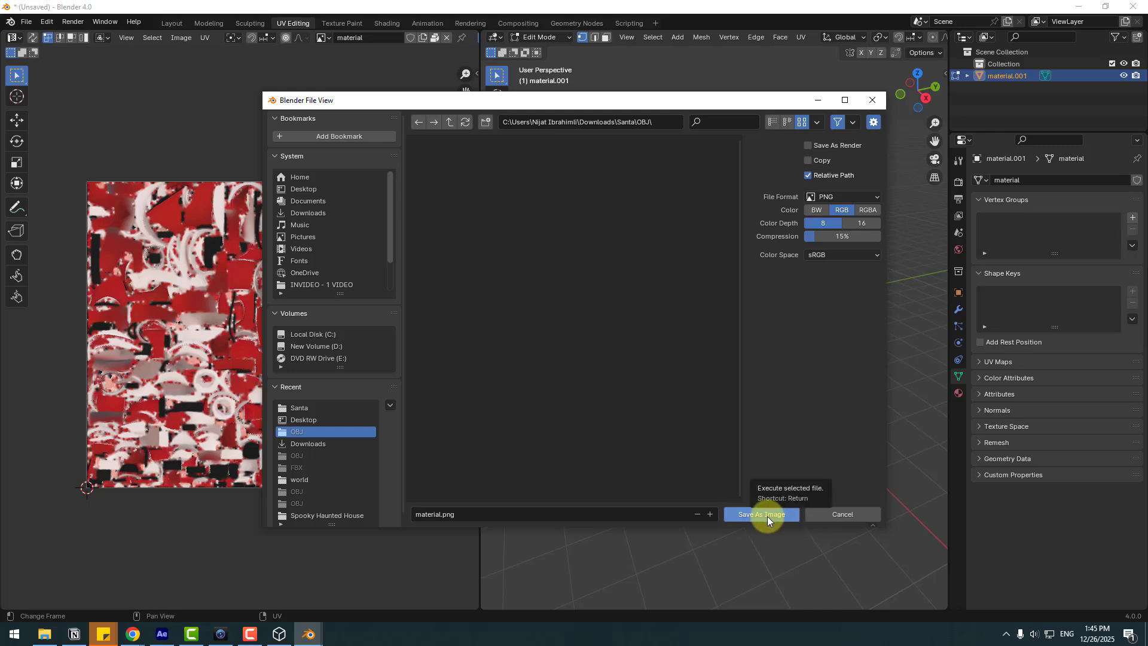
pyautogui.click(760, 514)
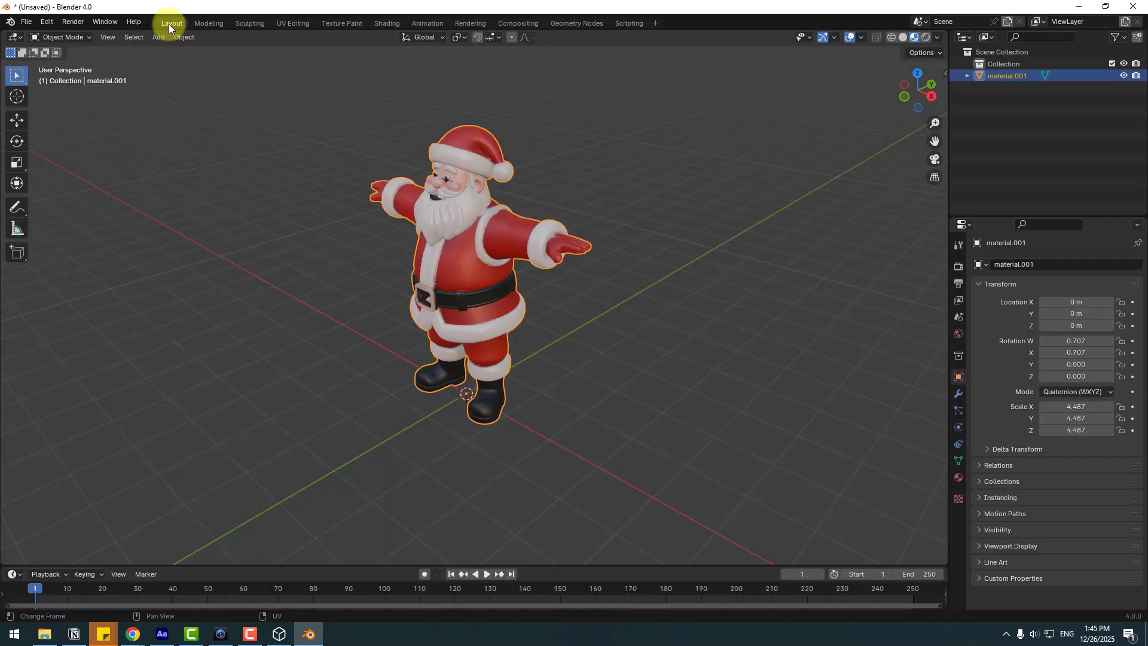
# Export the model as santa.obj (Wavefront OBJ) into the OBJ folder, then go to mixamo.com
pyautogui.click(25, 22)
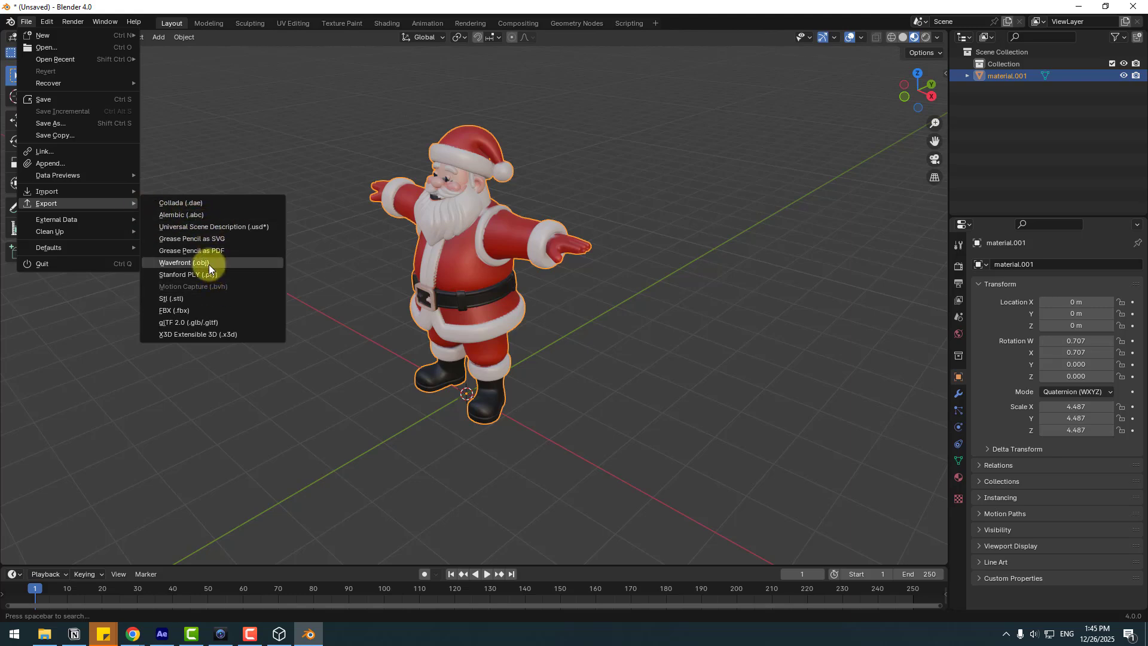
pyautogui.click(183, 261)
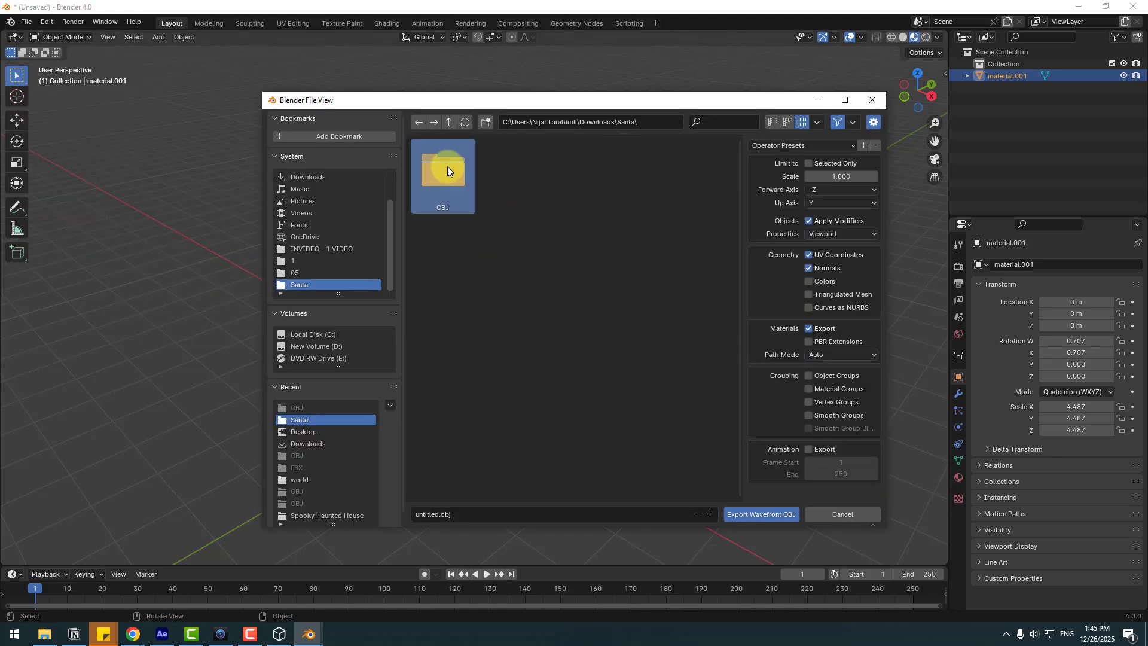
pyautogui.doubleClick(443, 170)
pyautogui.write('santa')
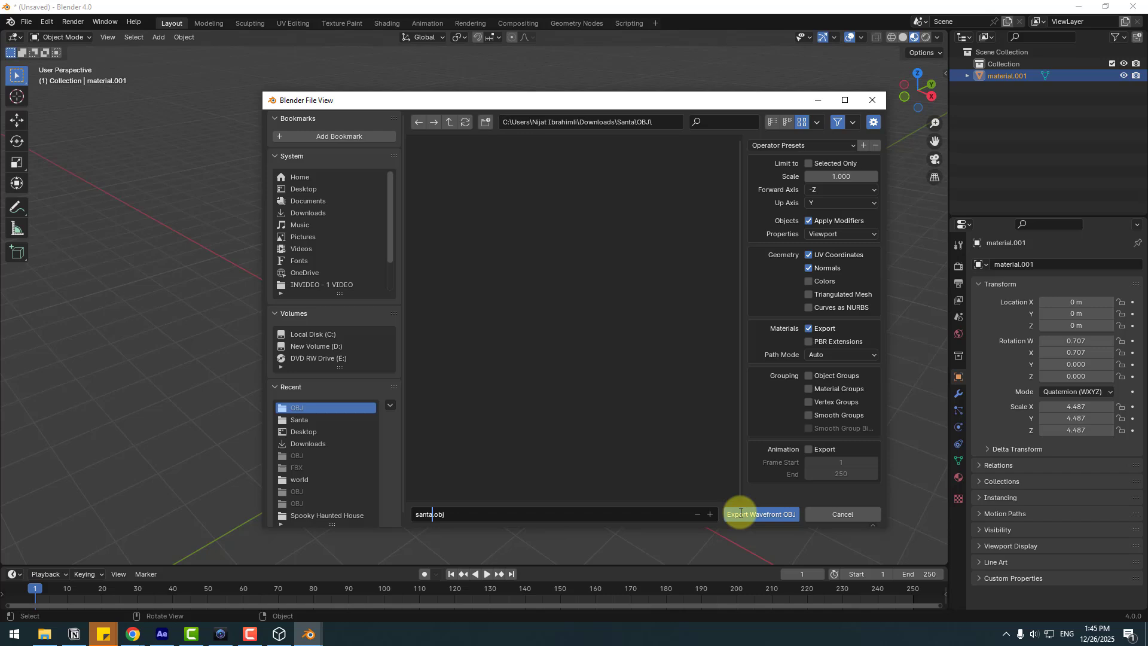
pyautogui.click(760, 513)
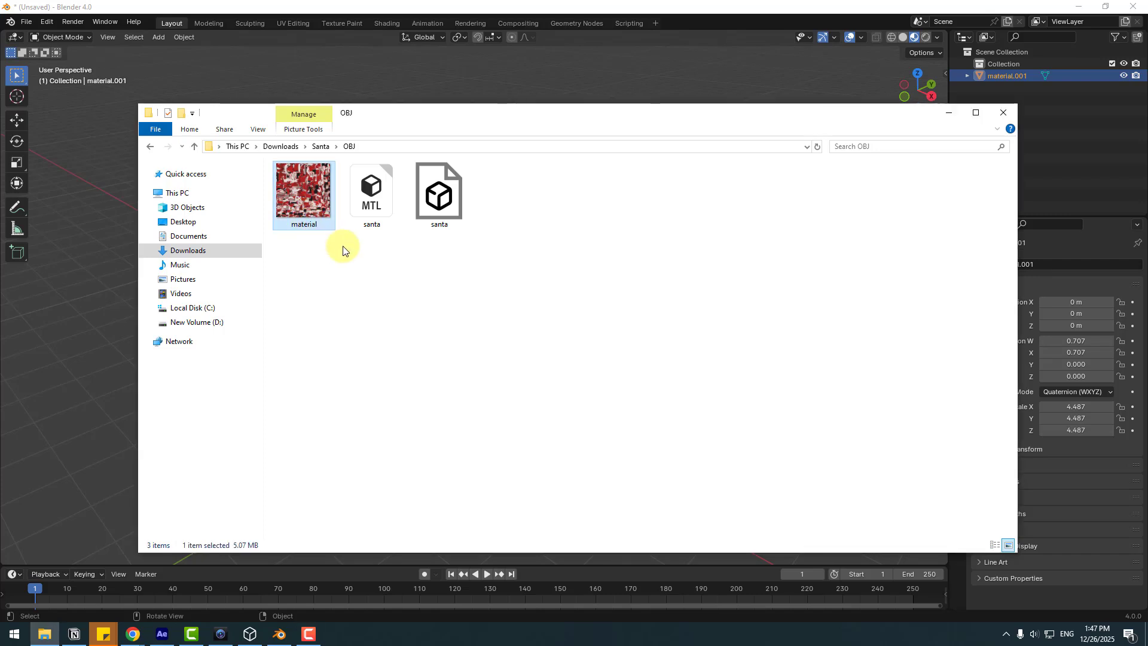
pyautogui.click(439, 193)
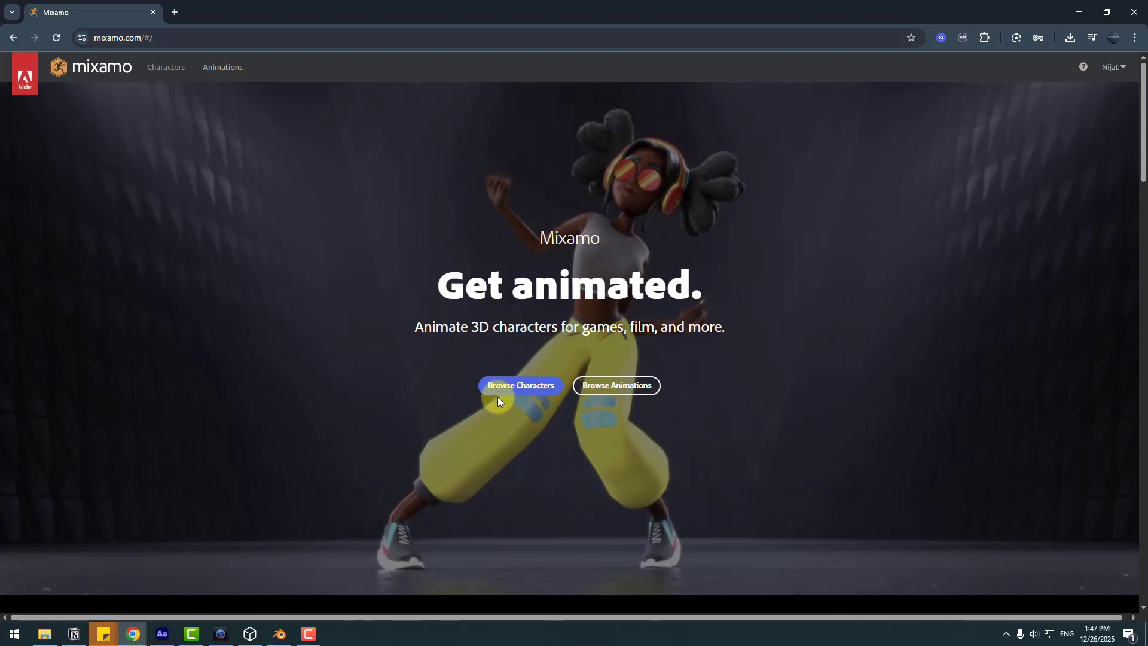
# Upload santa.obj from the OBJ folder as a custom Mixamo character
pyautogui.click(520, 385)
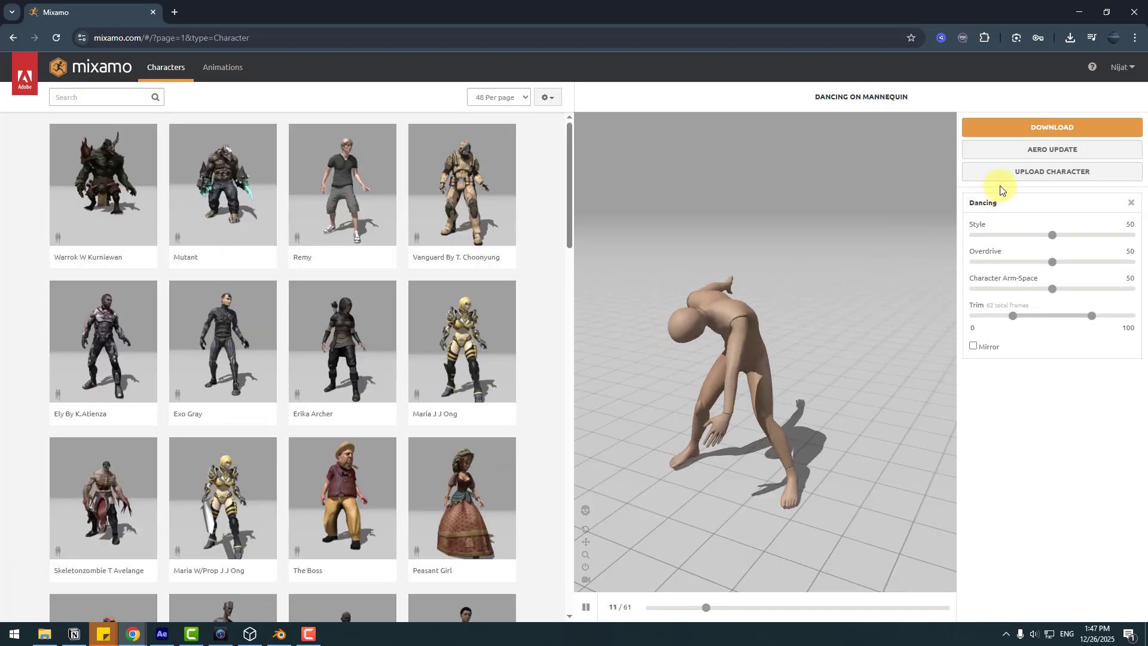
pyautogui.click(1051, 171)
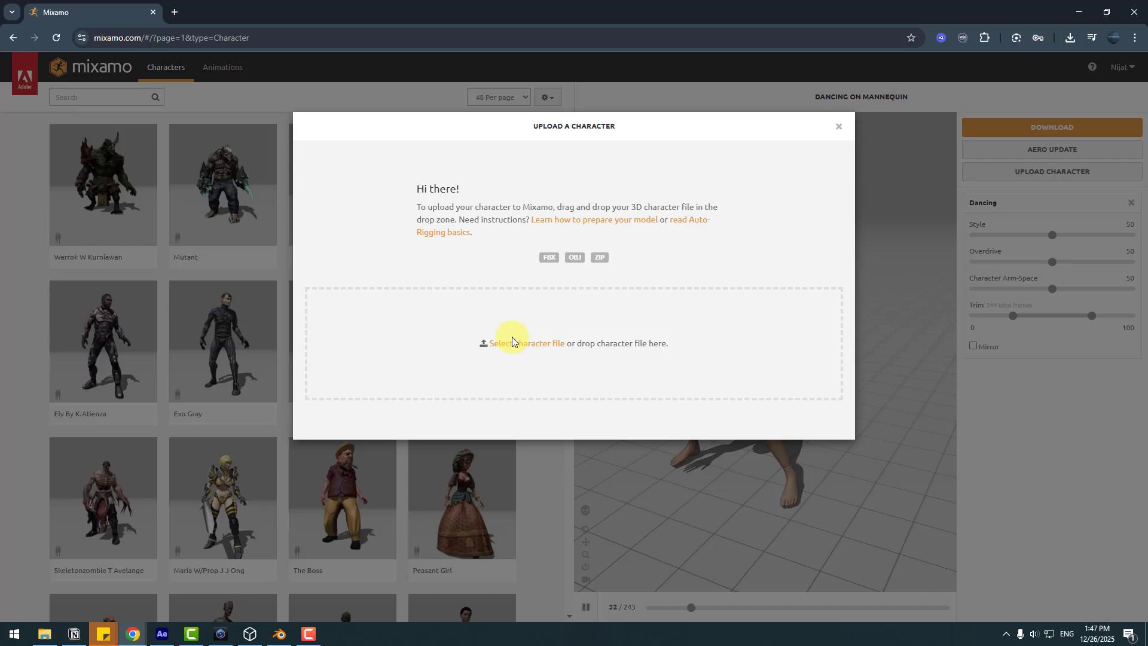
pyautogui.click(526, 343)
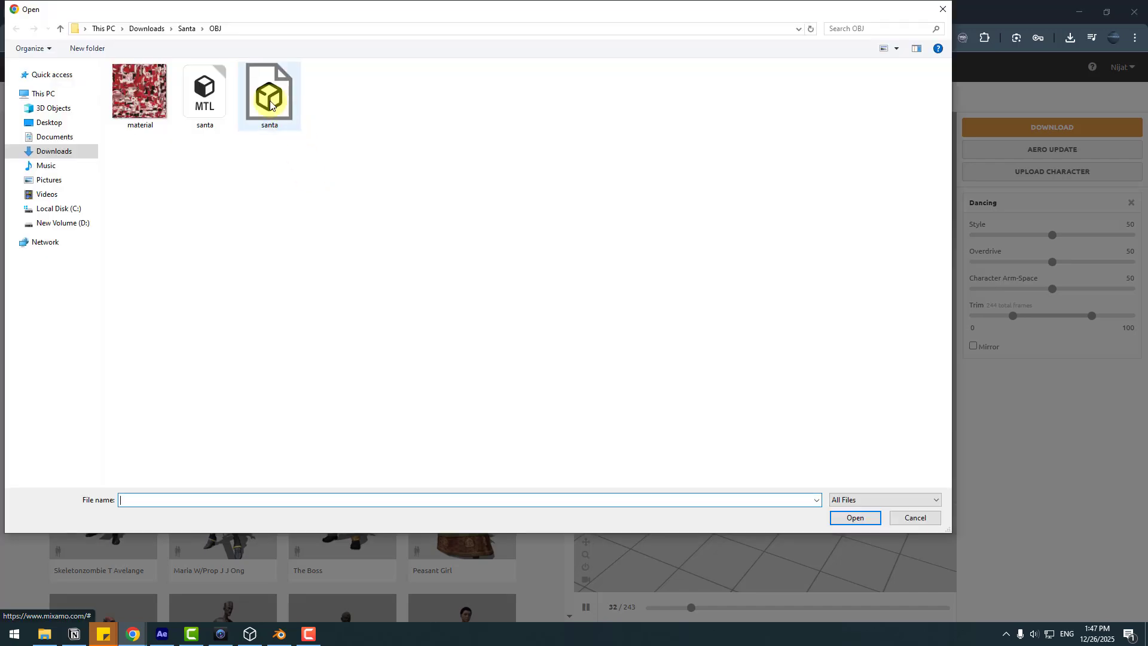
pyautogui.click(853, 517)
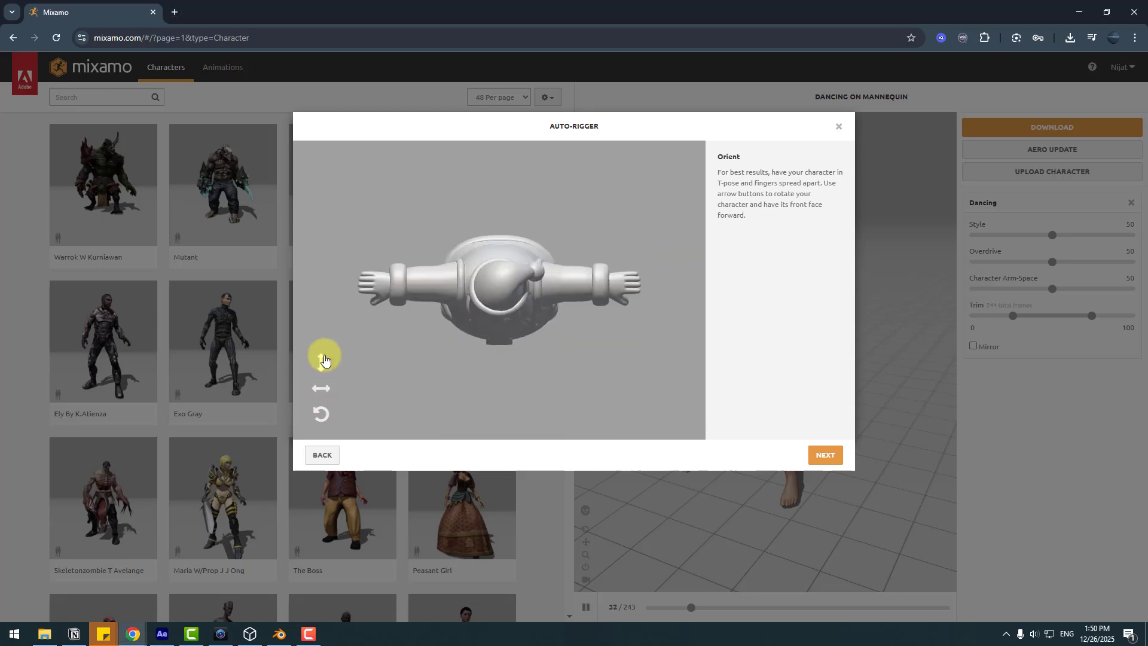
# Face Santa forward, place the knee and groin markers and choose the skeleton level of detail
pyautogui.click(823, 455)
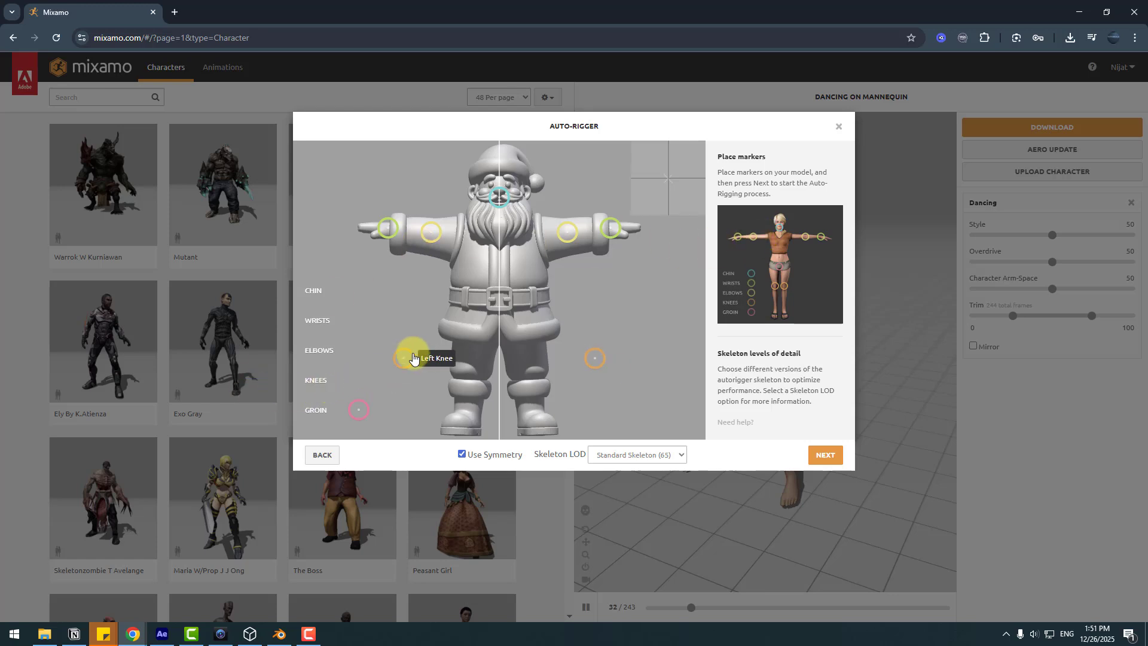
pyautogui.moveTo(413, 358); pyautogui.dragTo(469, 384)
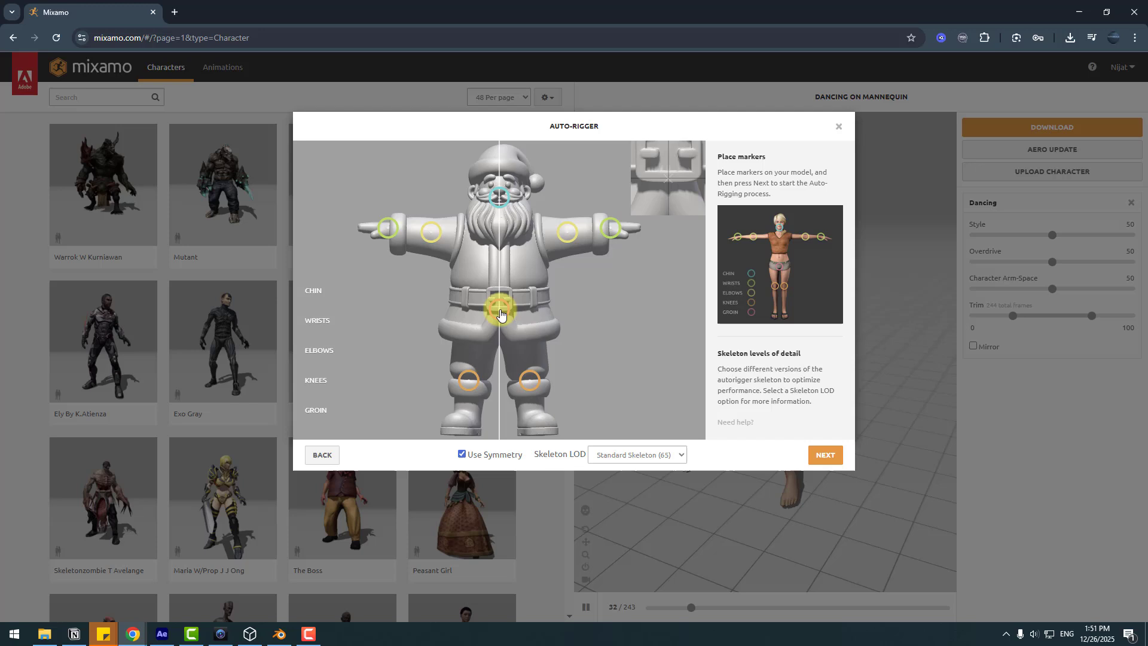
pyautogui.moveTo(501, 308); pyautogui.dragTo(516, 334)
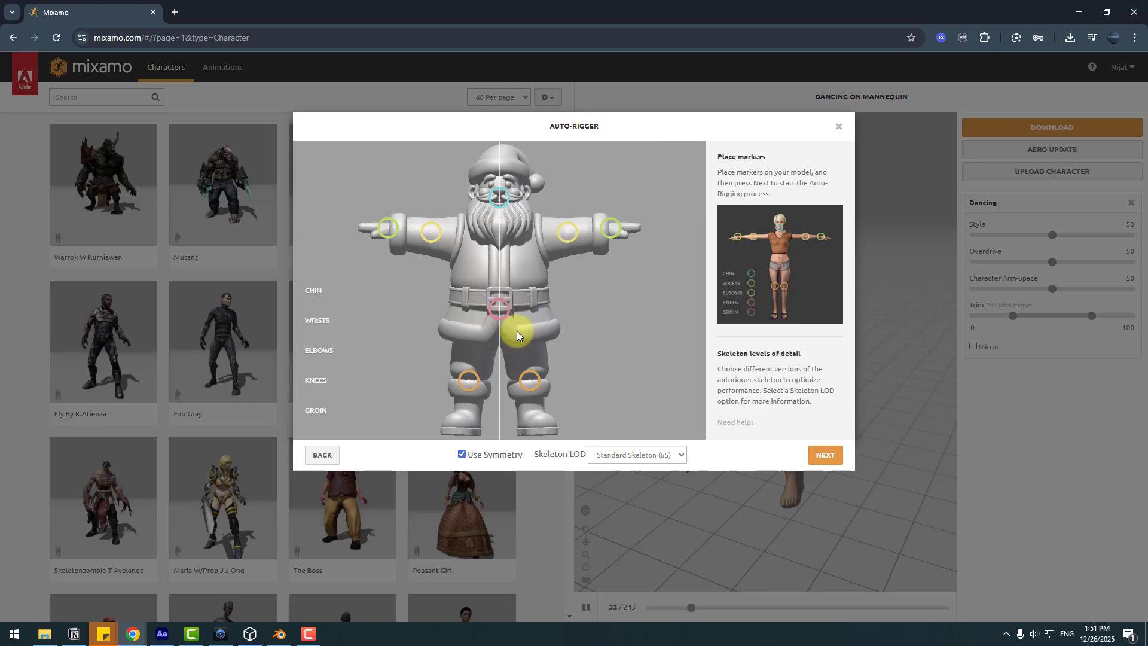
pyautogui.click(635, 454)
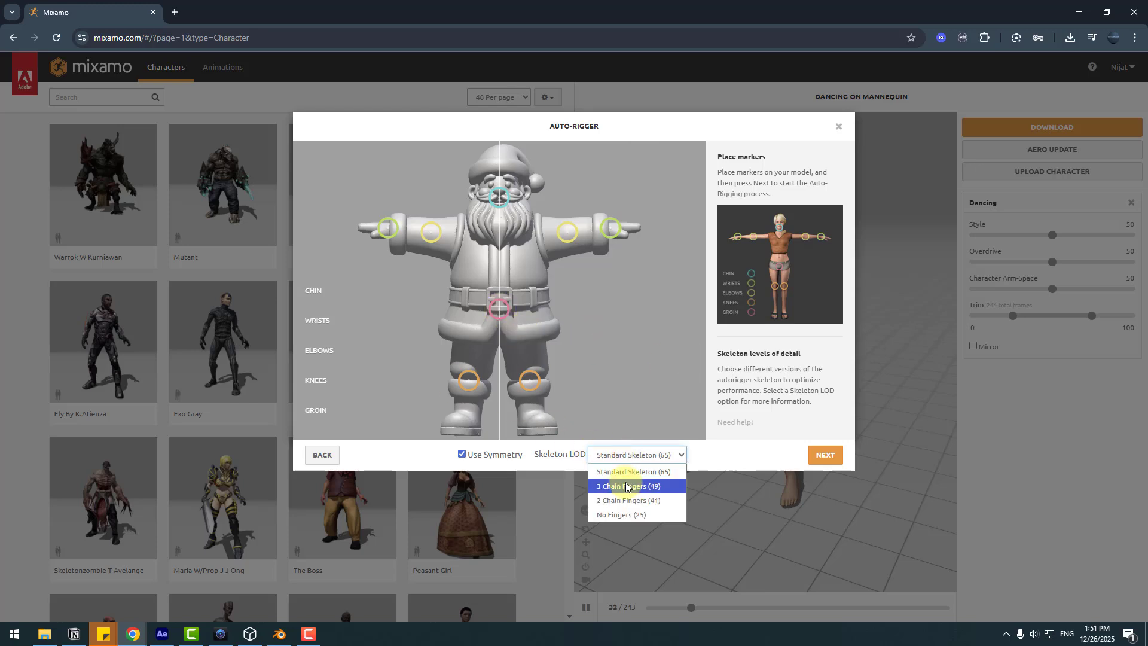
pyautogui.moveTo(634, 514)
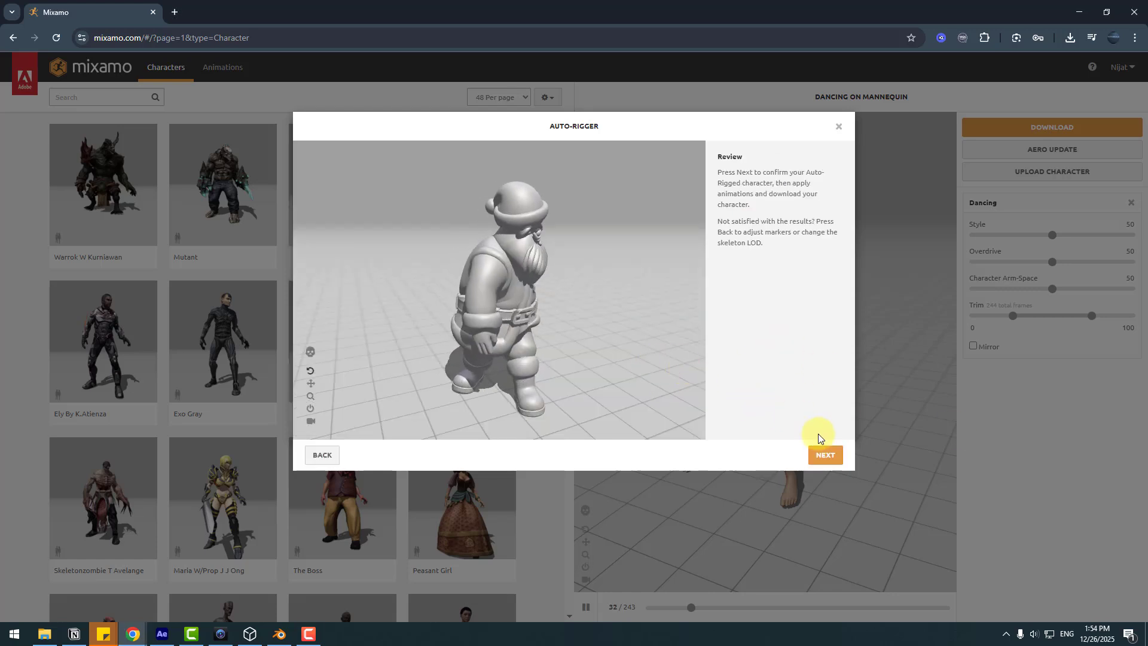
# Confirm the rigged Santa, search animations for 'walk' and apply the Walking animation
pyautogui.click(823, 455)
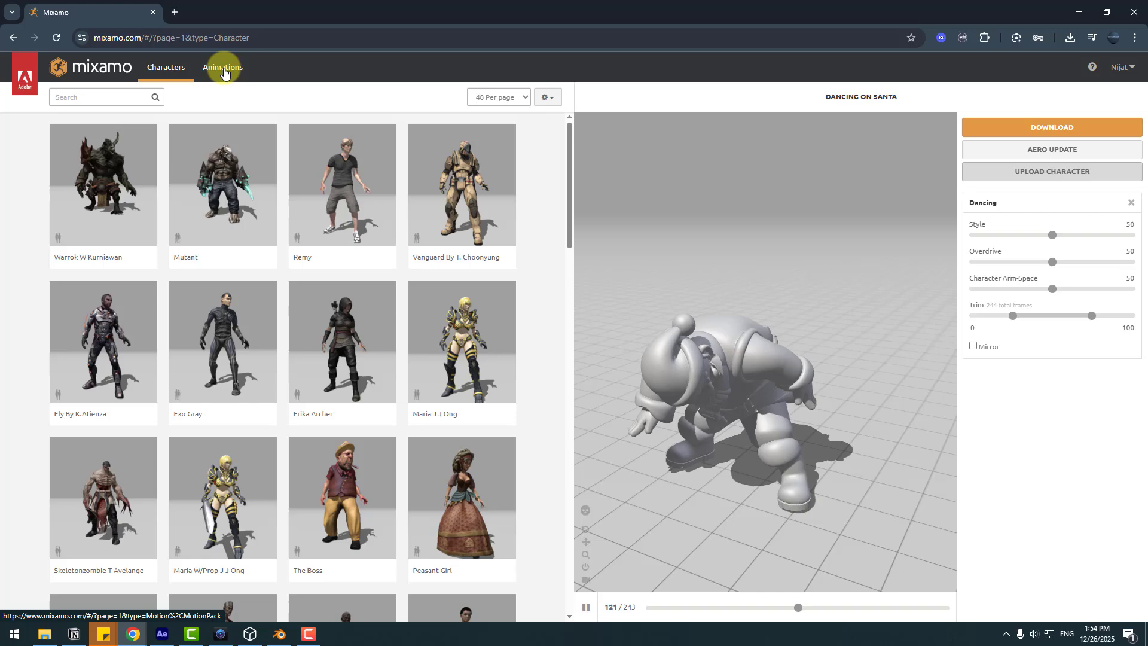
pyautogui.click(222, 67)
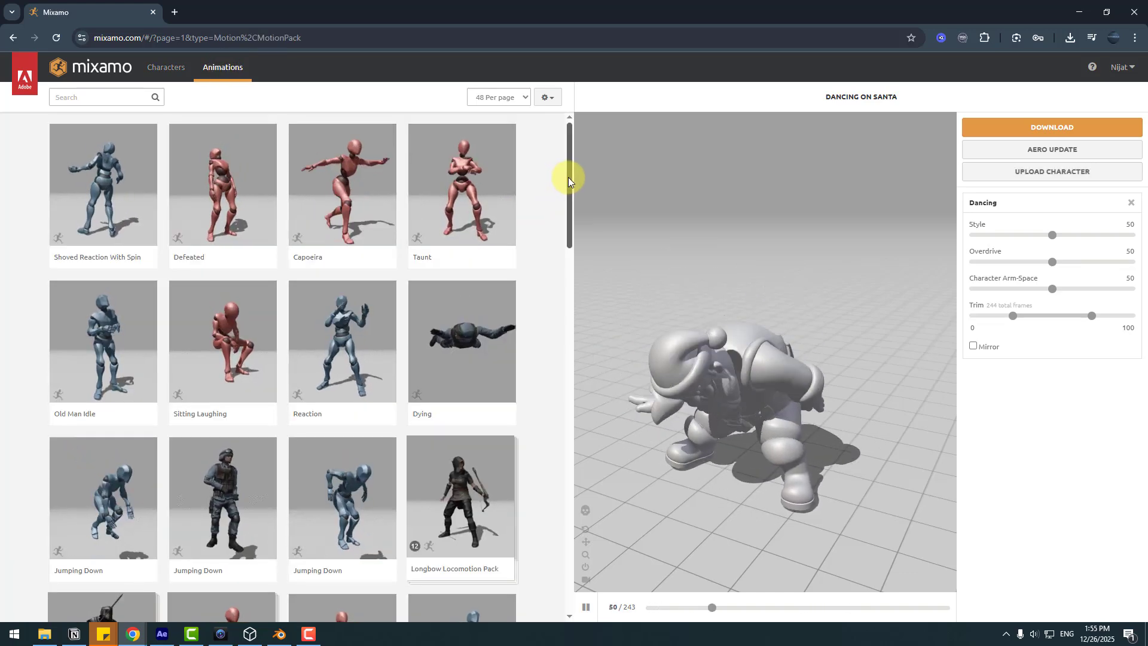
pyautogui.click(107, 97)
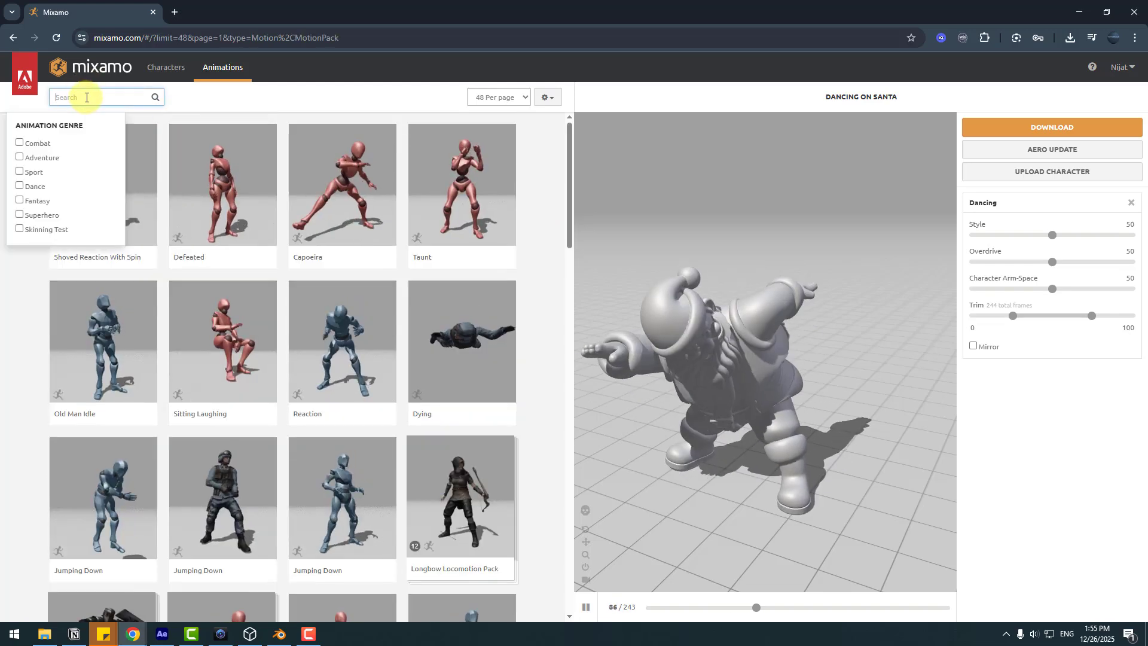
pyautogui.write('walk')
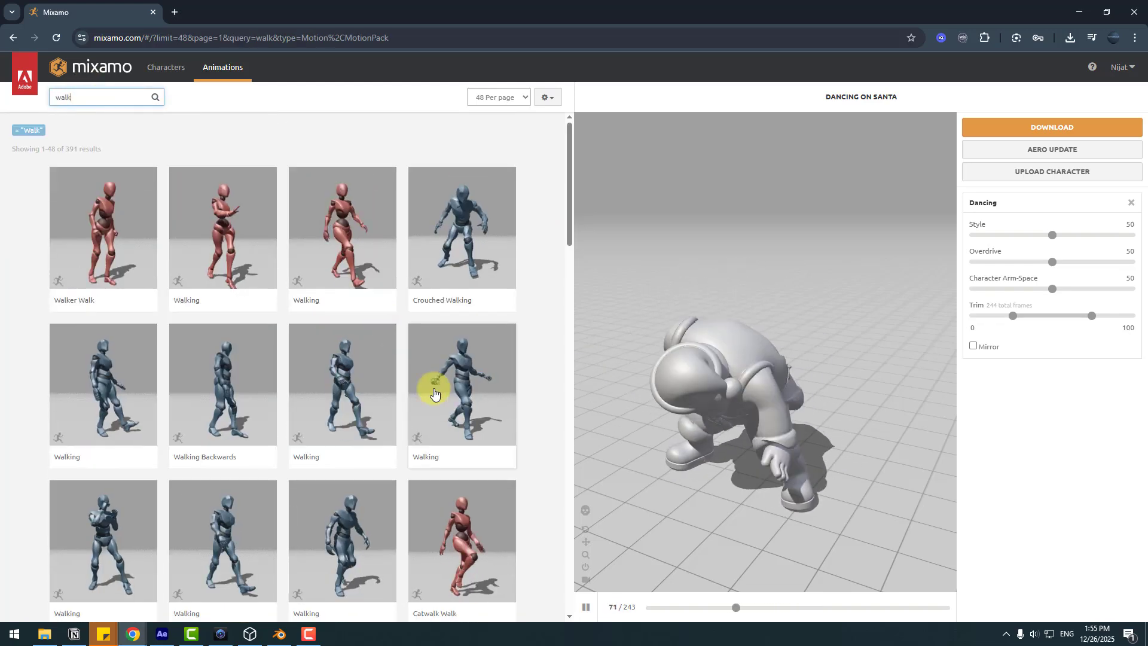
pyautogui.click(461, 384)
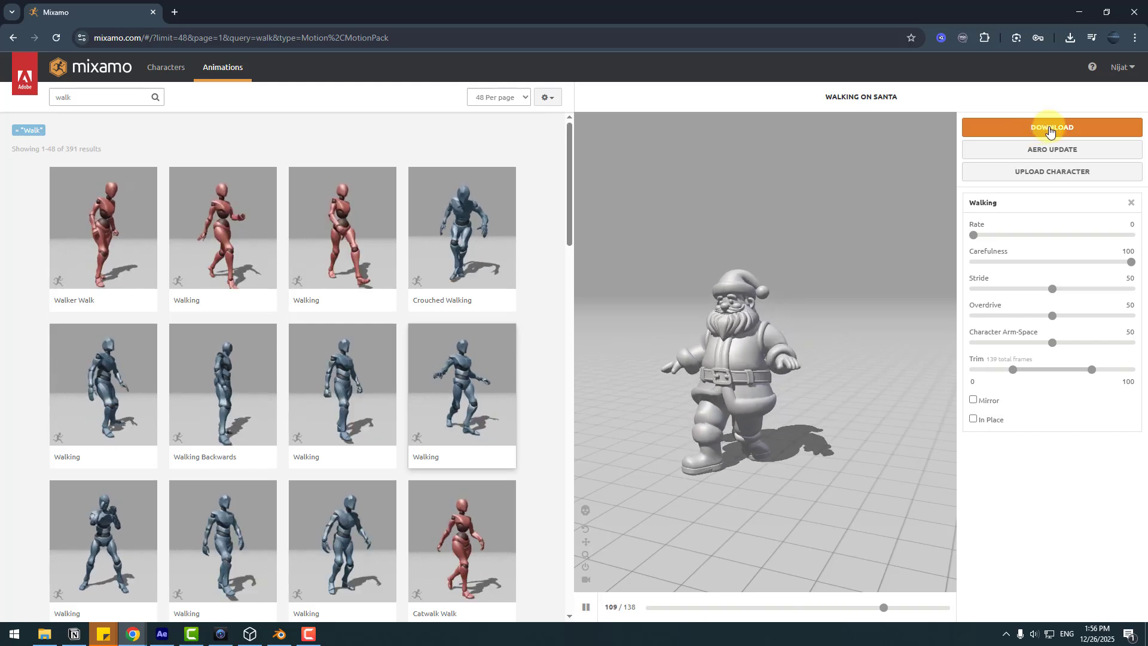
# Set the download to FBX Binary, With Skin, 30 fps and no keyframe reduction
pyautogui.click(1051, 127)
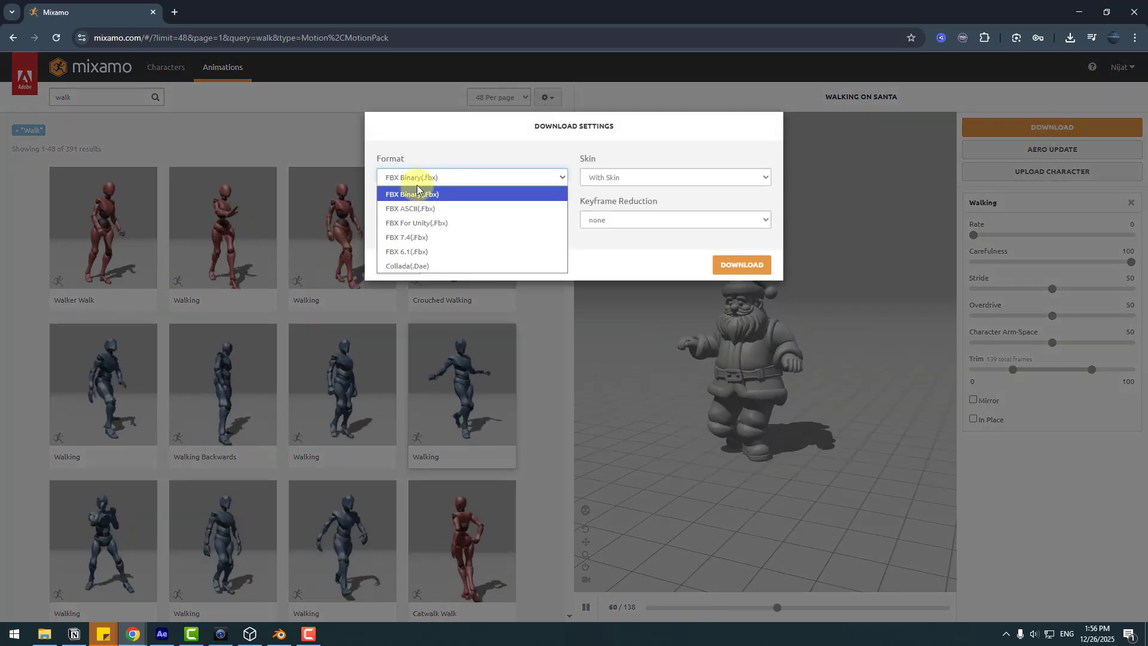
pyautogui.click(673, 177)
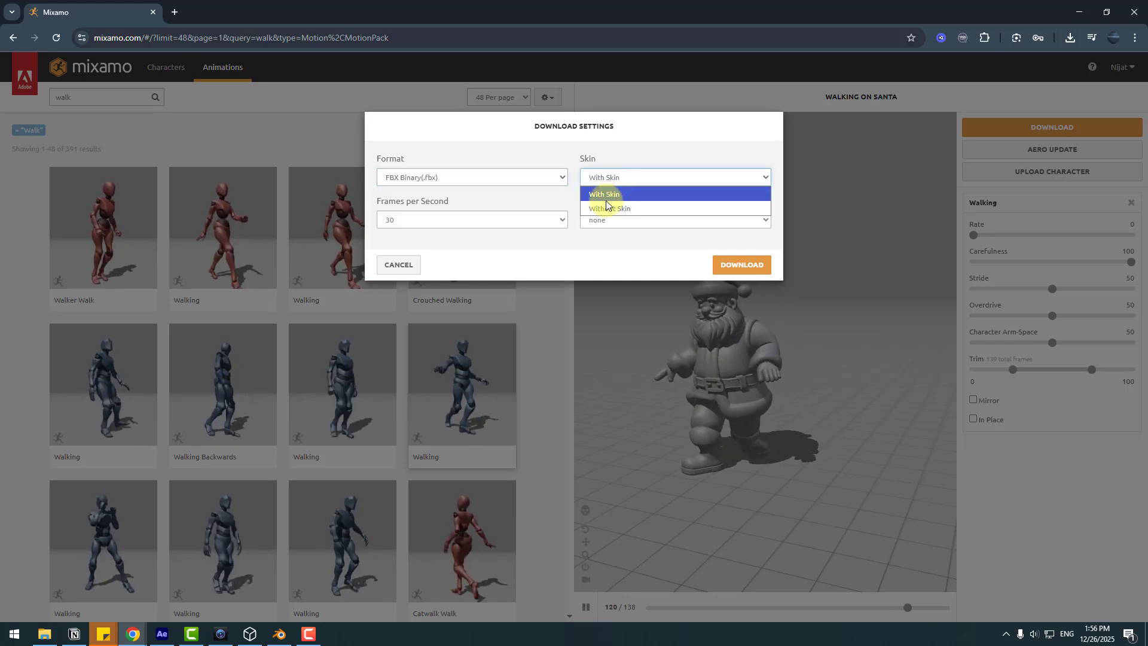
pyautogui.click(674, 219)
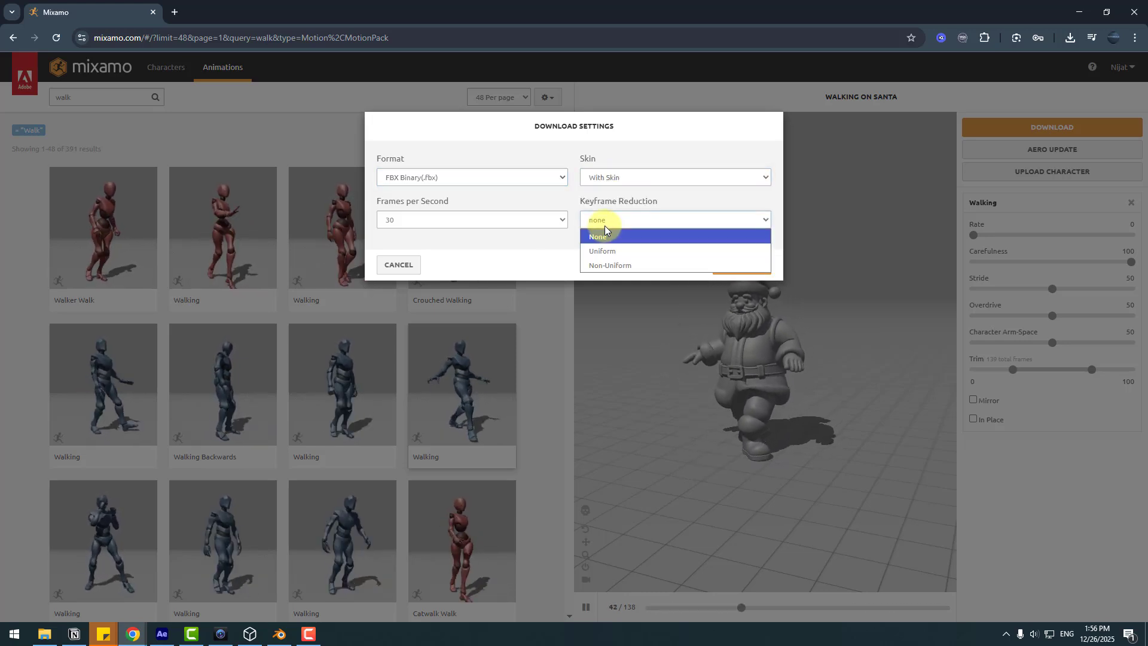
pyautogui.click(471, 220)
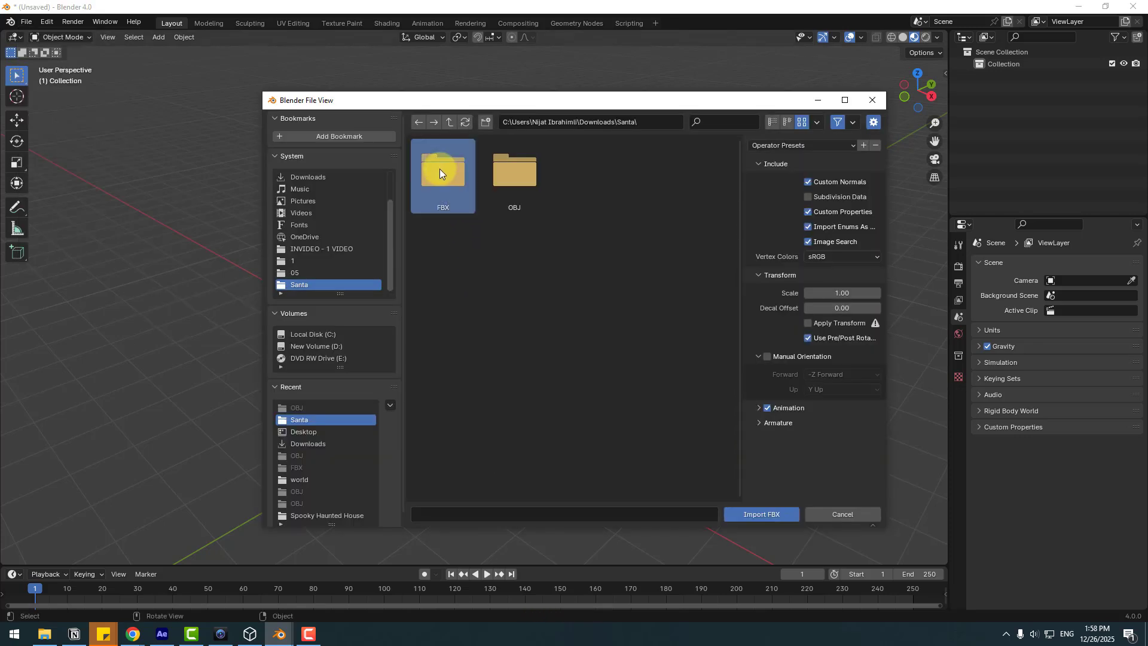
# Import Walking.fbx from the Santa/FBX folder, bringing in the rigged Santa with armature
pyautogui.doubleClick(443, 169)
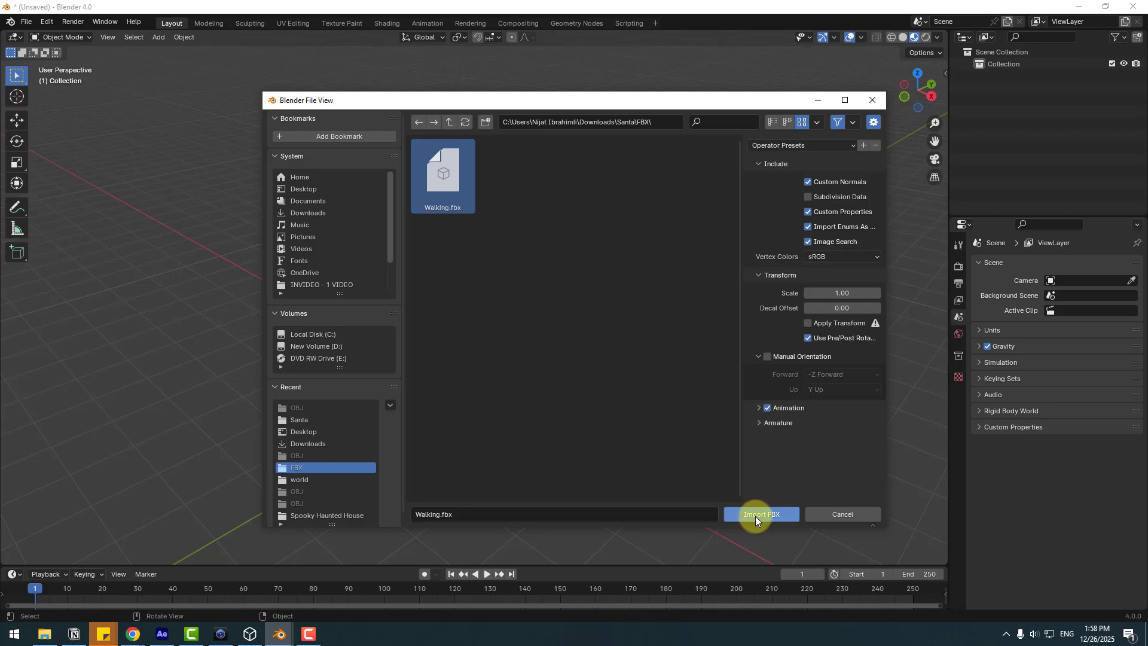
pyautogui.click(761, 513)
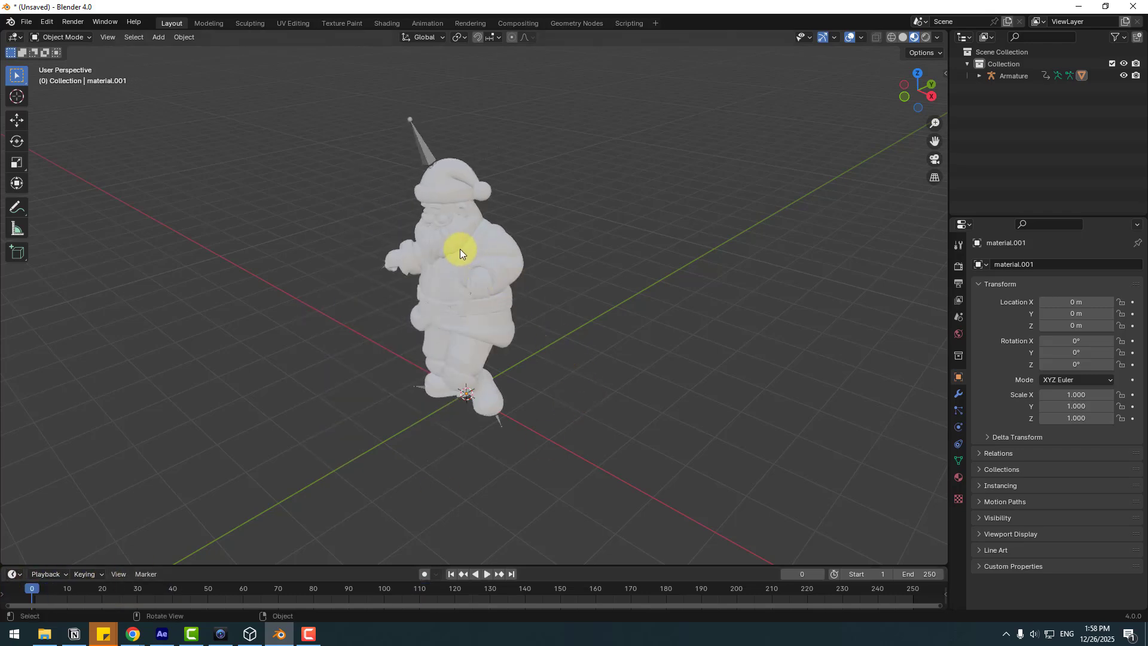
# Set the Santa mesh's Base Color to an Image Texture loaded from material.png in the OBJ folder
pyautogui.click(459, 263)
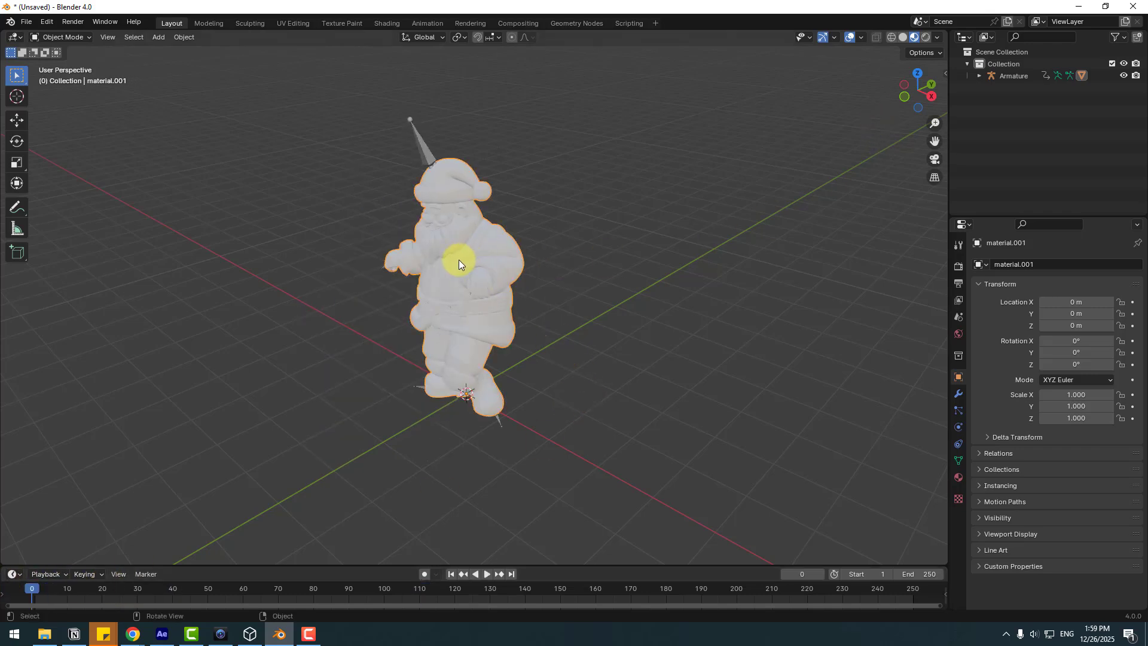
pyautogui.click(958, 477)
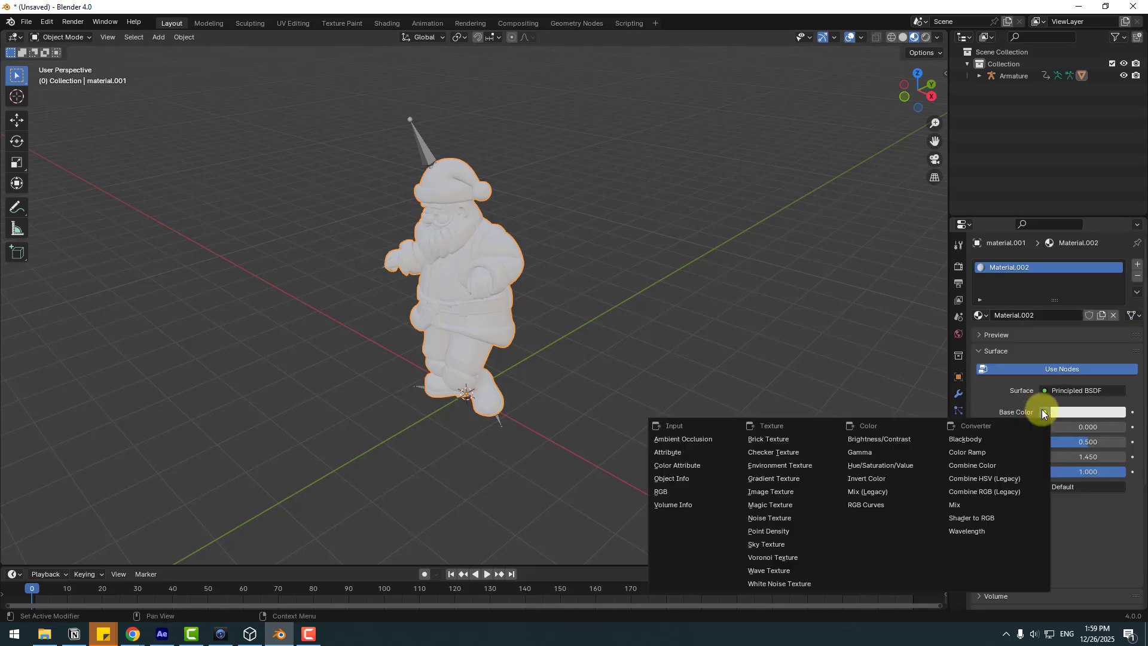
pyautogui.moveTo(1038, 432)
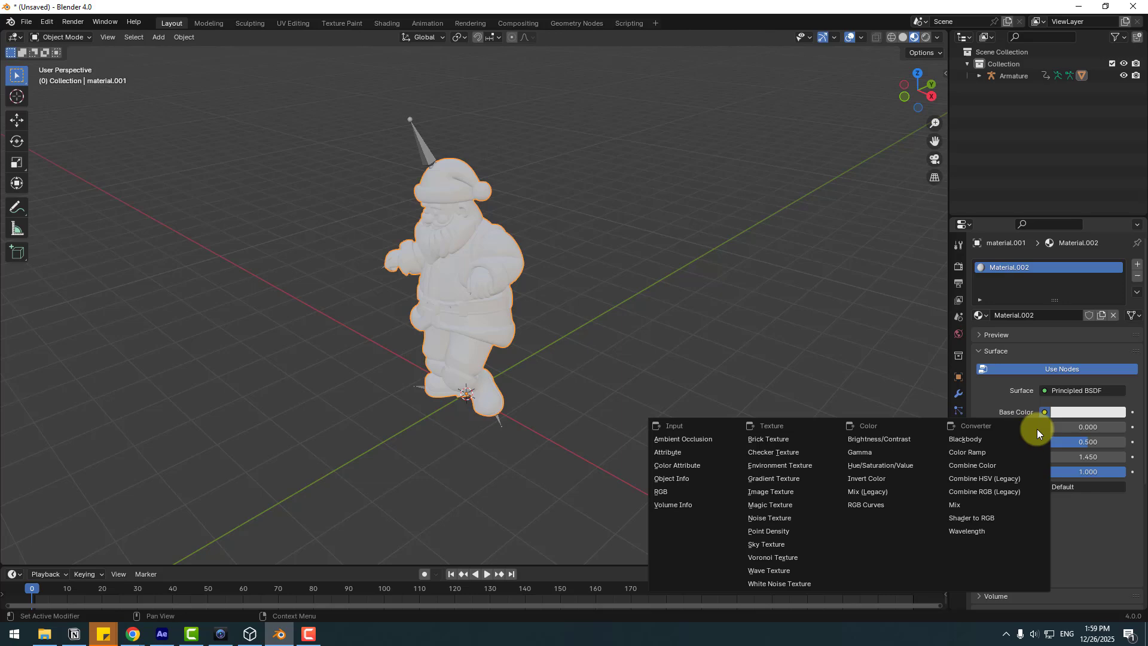
pyautogui.moveTo(768, 491)
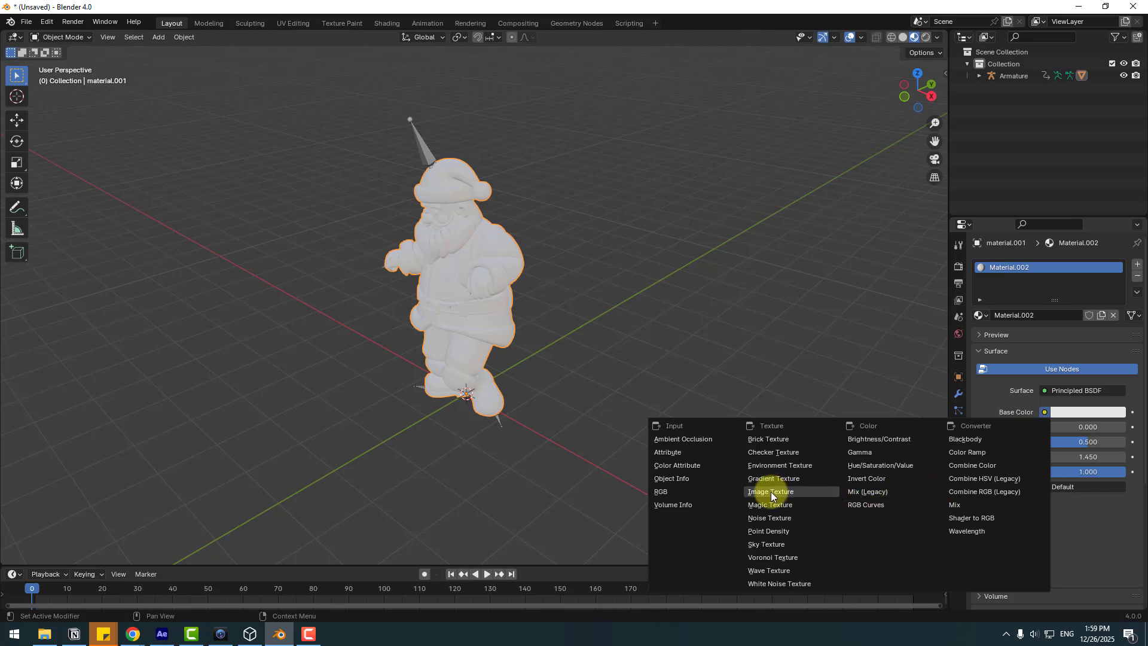
pyautogui.click(769, 491)
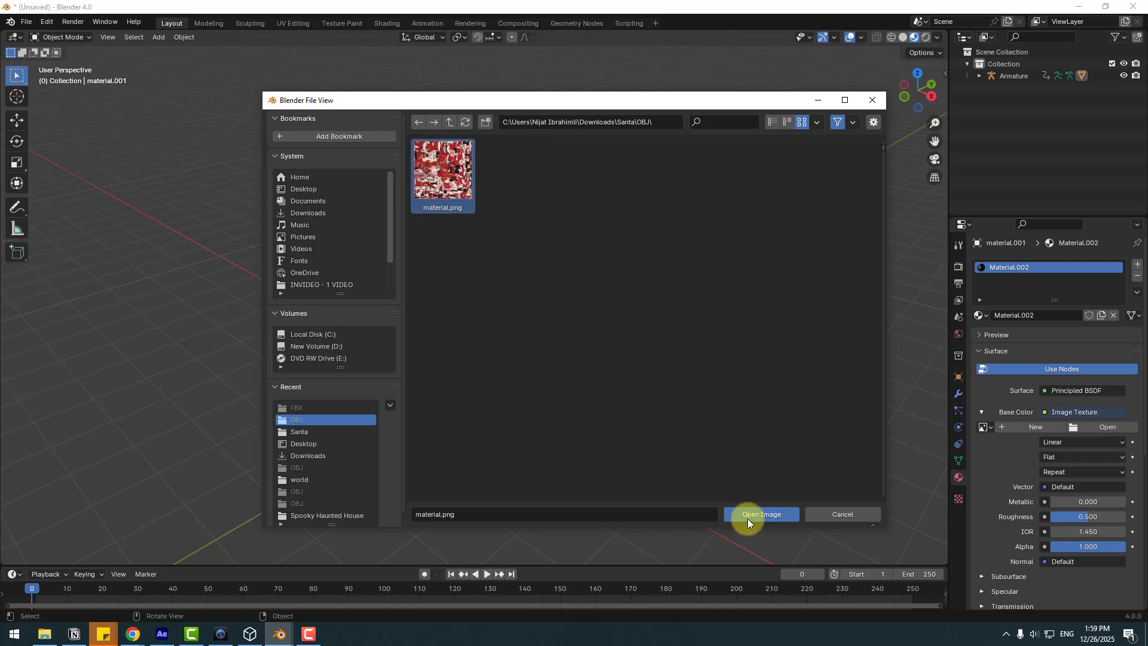
pyautogui.click(761, 514)
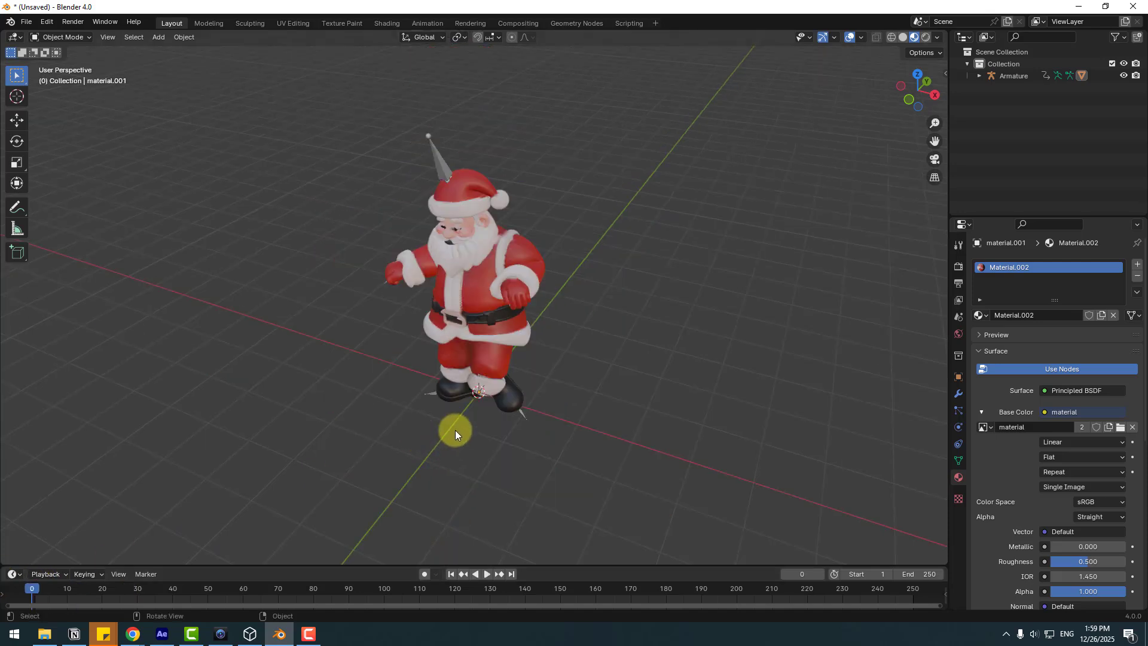
pyautogui.click(26, 22)
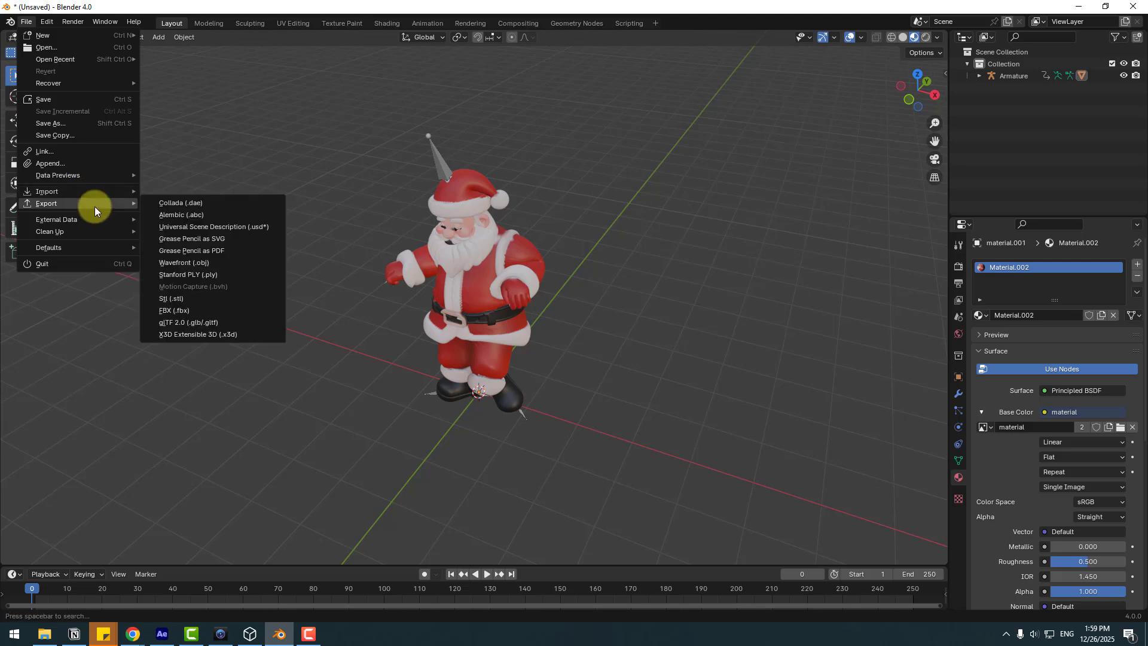
# Export the scene as glTF 2.0 into a new GLB folder, saved as santa.glb
pyautogui.click(187, 322)
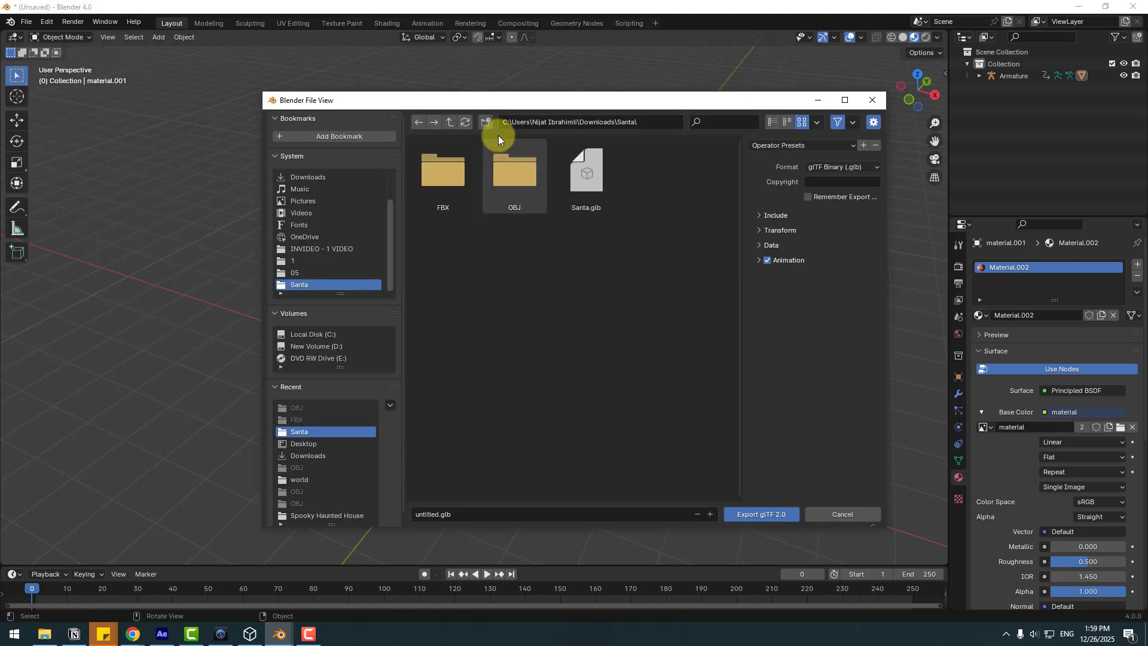
pyautogui.click(484, 122)
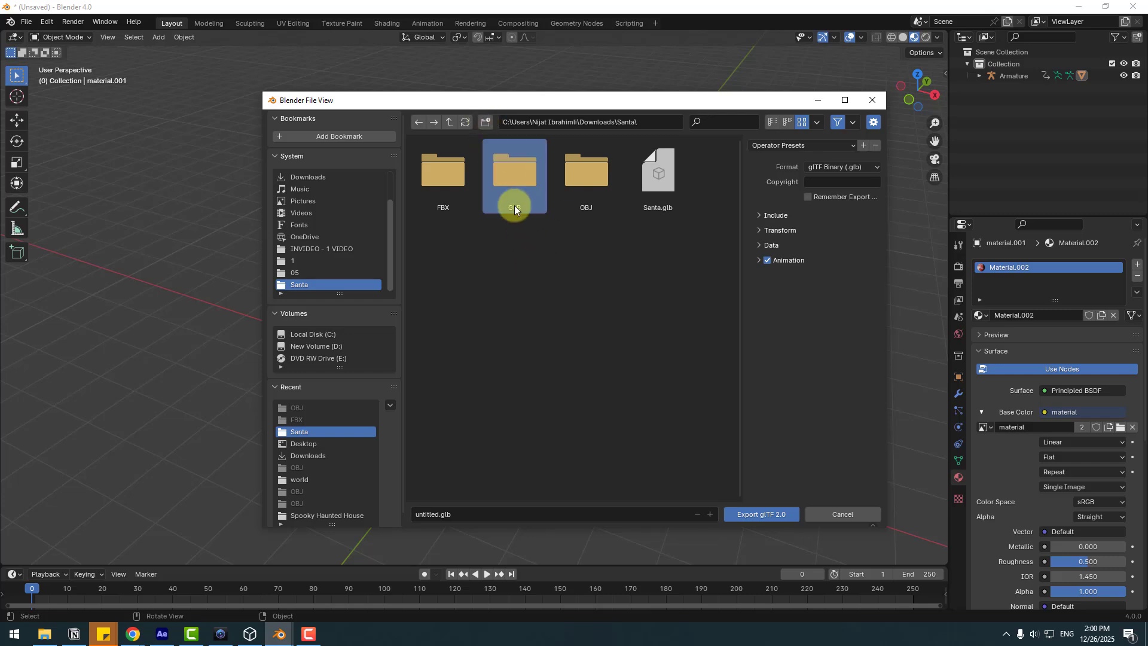
pyautogui.doubleClick(513, 170)
pyautogui.write('santa')
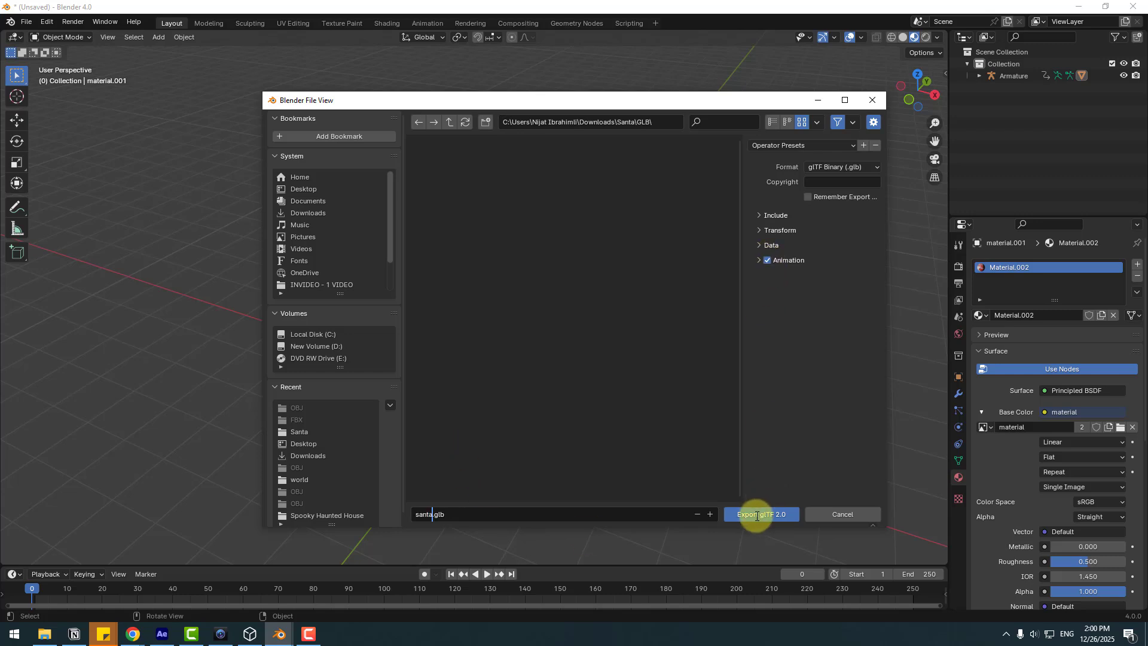
pyautogui.click(760, 514)
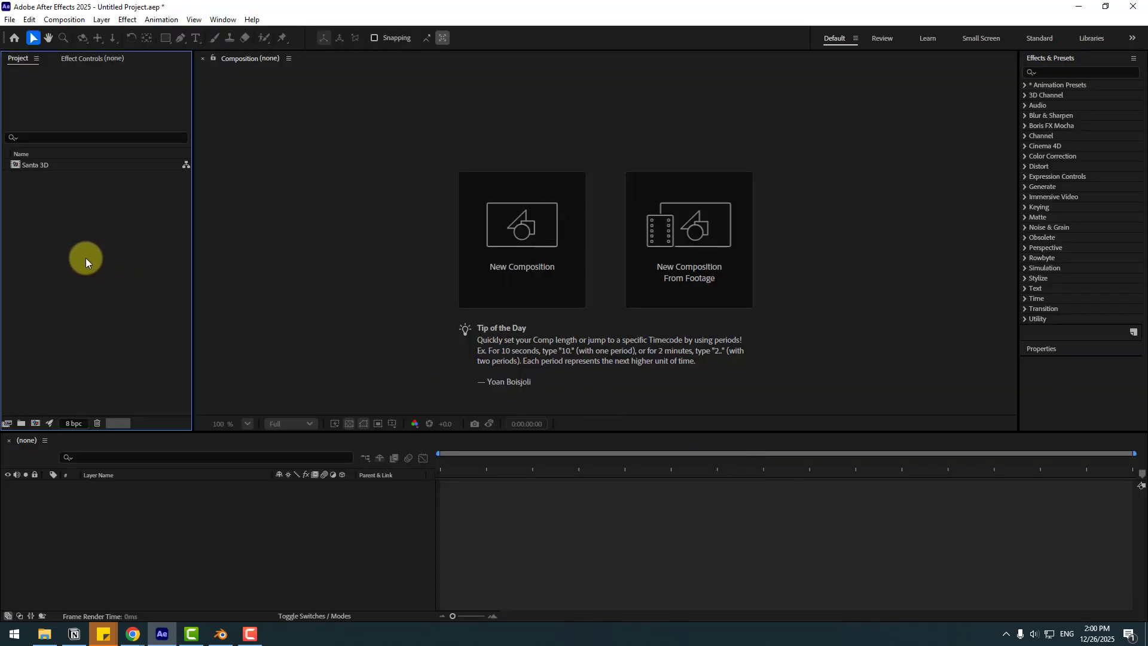
# Import santa.glb into the project and accept its model settings into a santa composition
pyautogui.rightClick(86, 262)
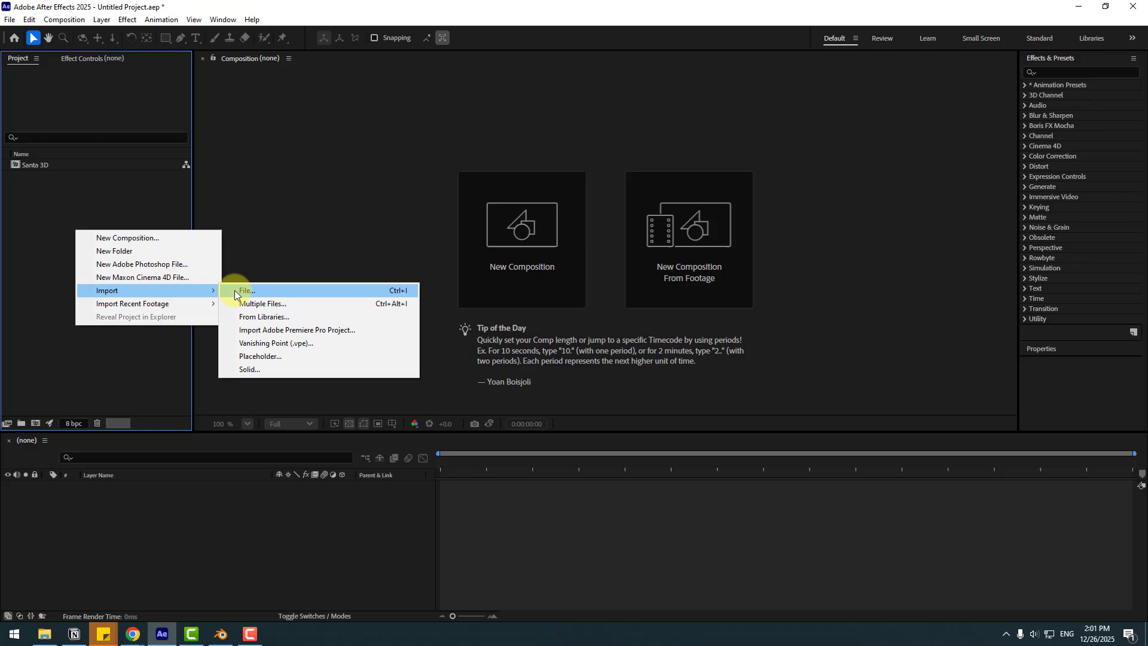
pyautogui.click(246, 290)
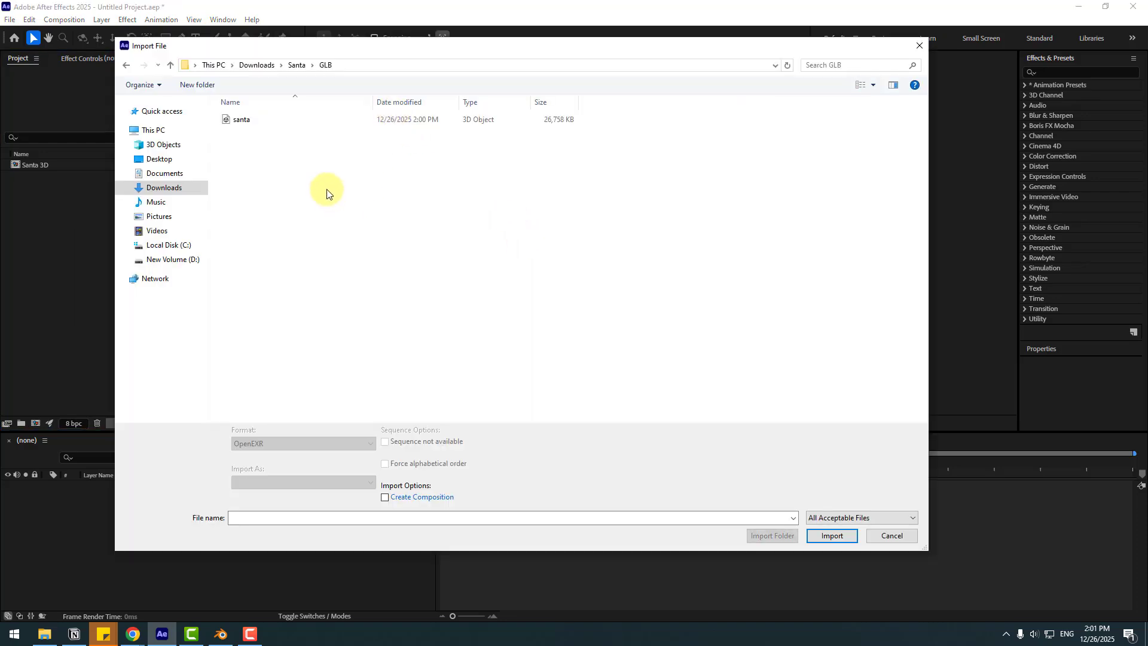
pyautogui.click(241, 118)
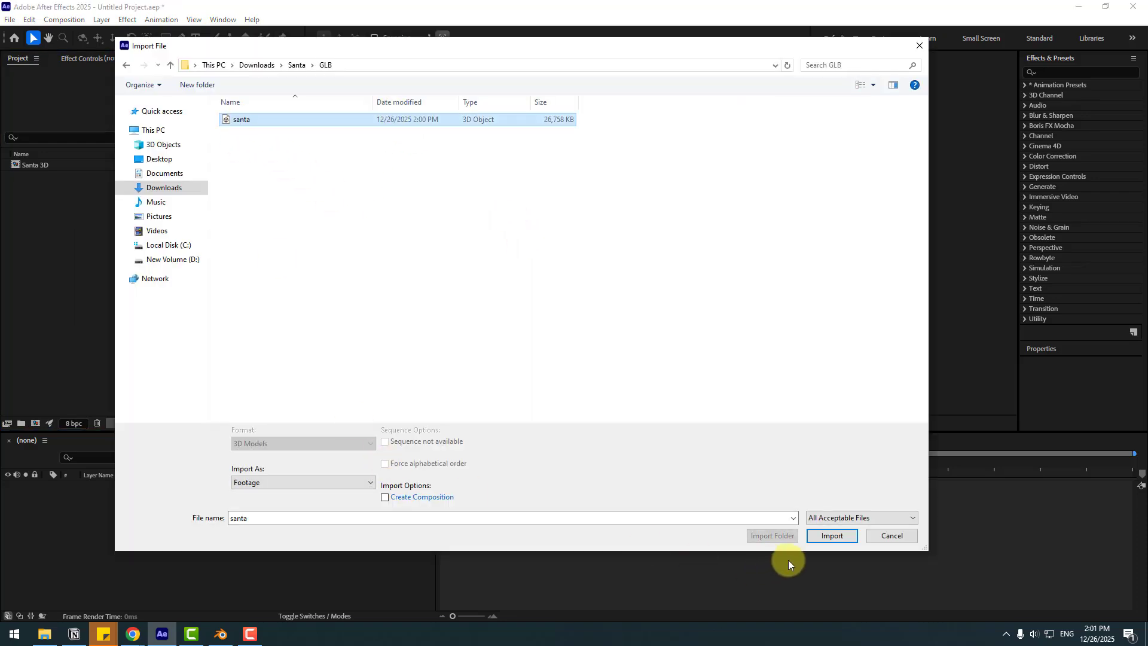
pyautogui.click(831, 536)
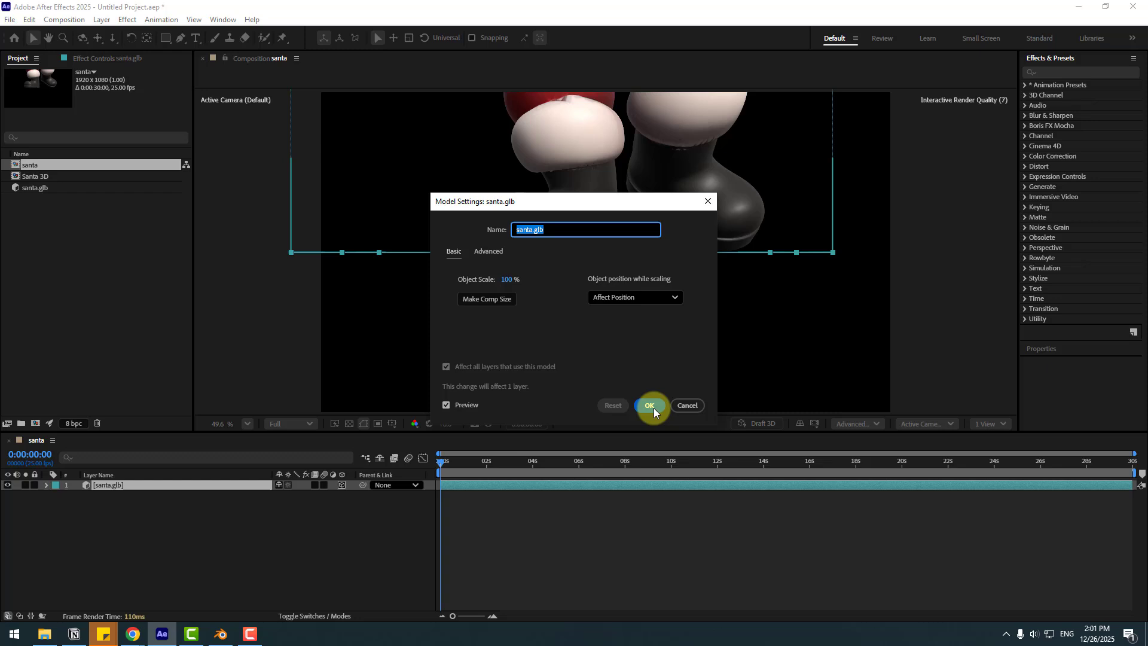
pyautogui.click(649, 405)
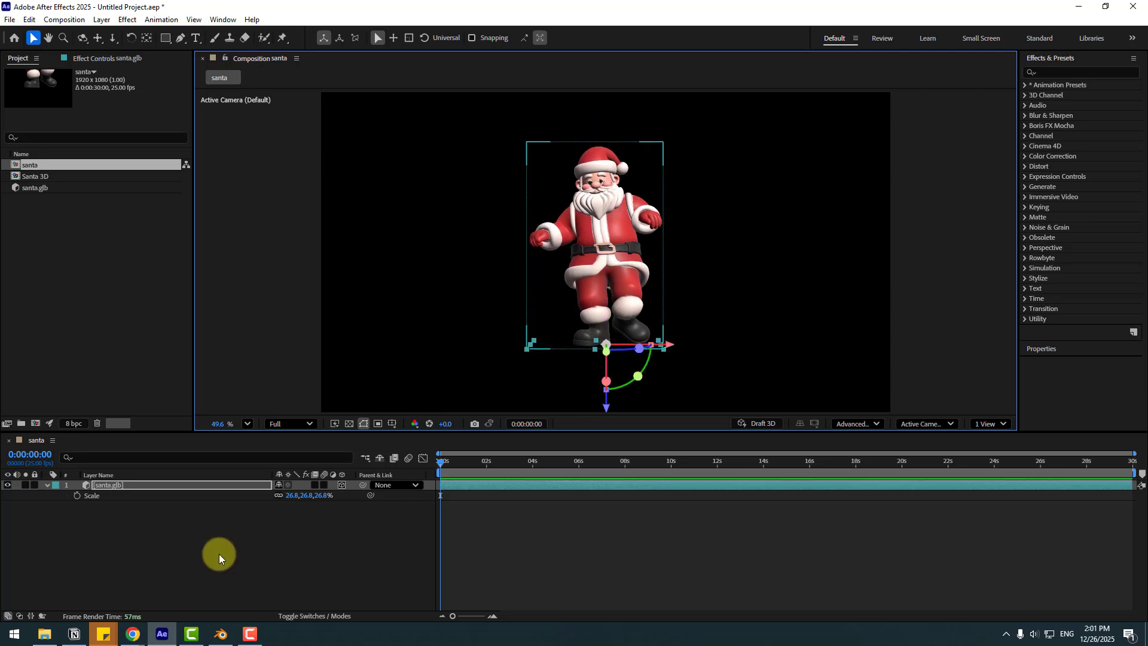
# Set the santa.glb layer's Animation Options Name to the Armature|mixamo walking clip
pyautogui.click(533, 462)
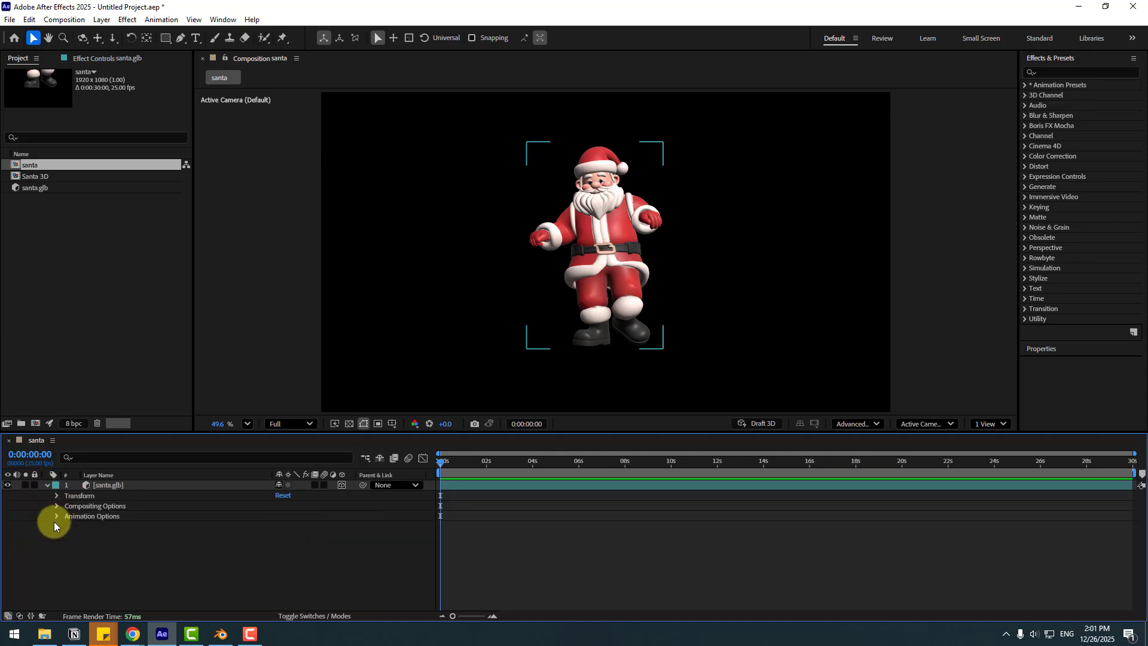
pyautogui.click(56, 517)
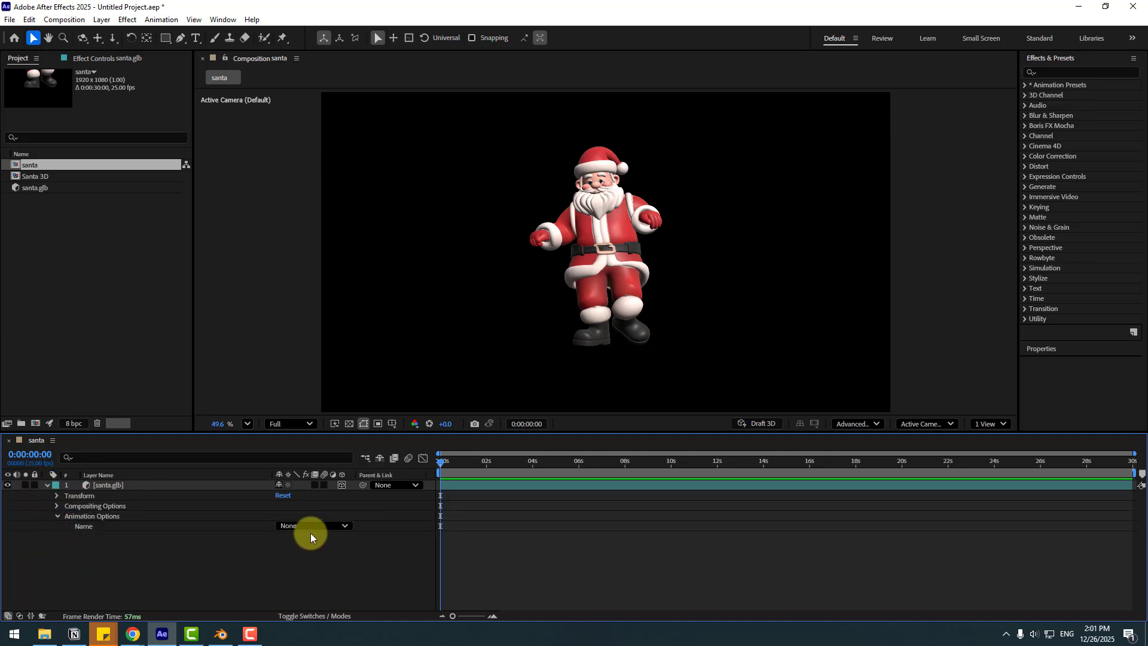
pyautogui.click(312, 524)
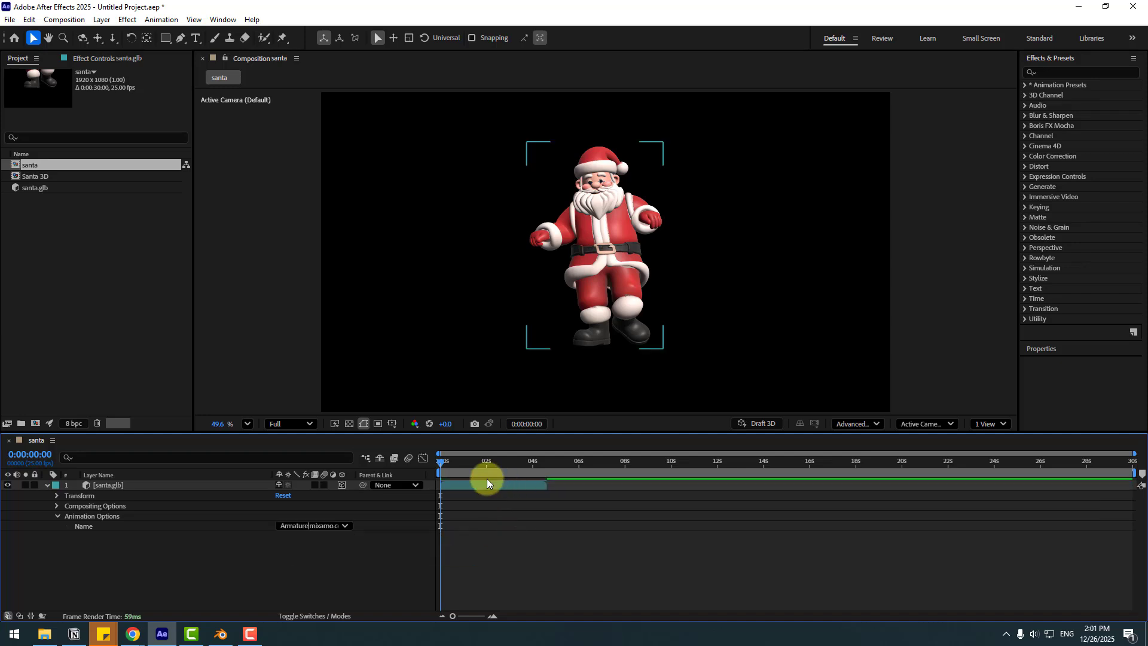
pyautogui.click(520, 460)
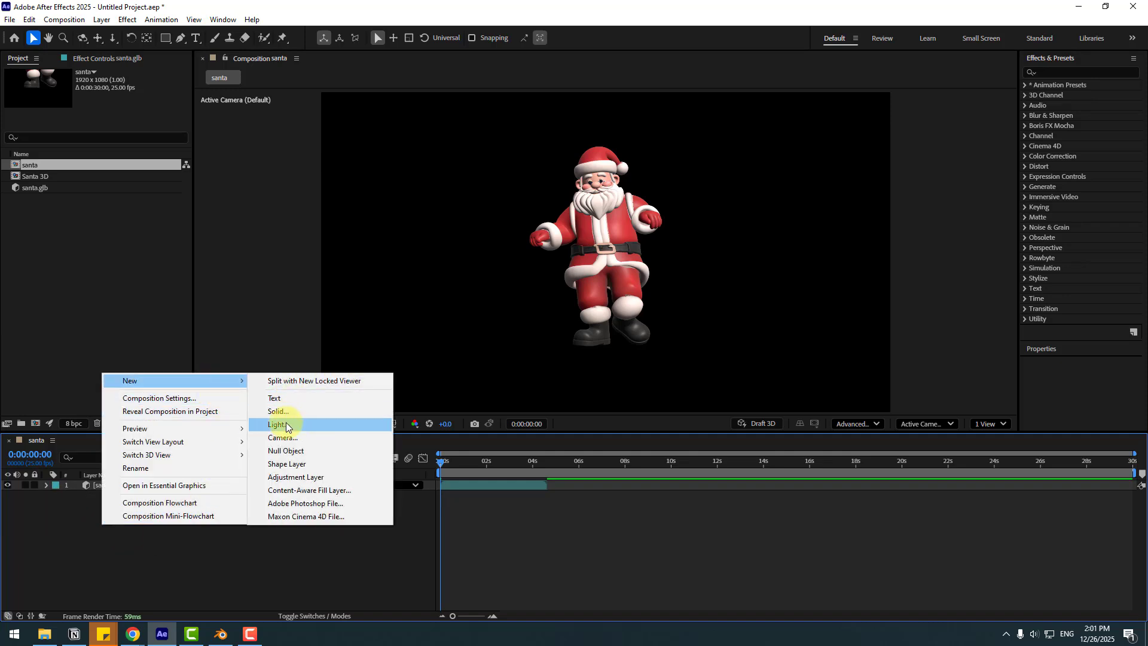
# Add a new light of type Environment with Casts Shadows to the santa composition
pyautogui.click(278, 423)
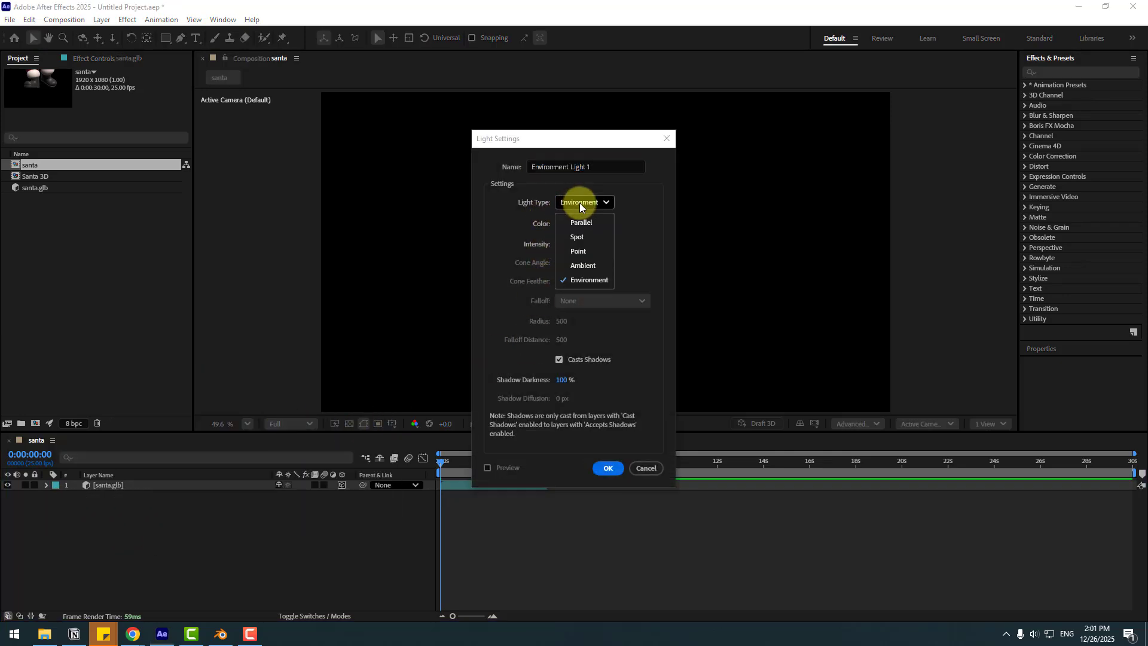
pyautogui.click(588, 280)
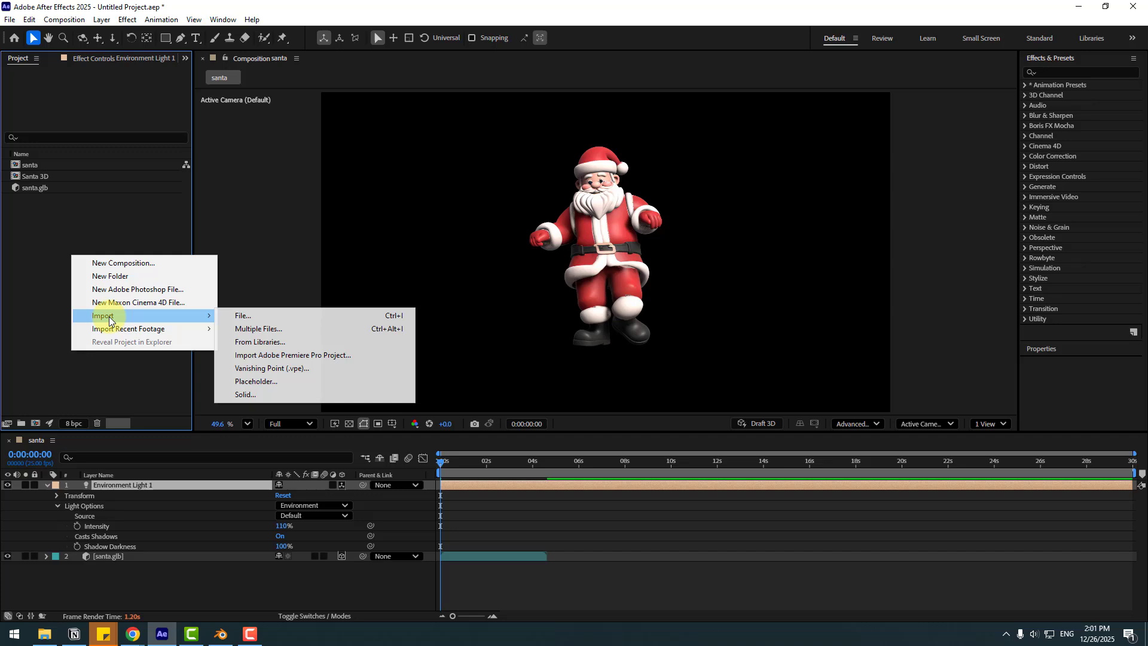
# Import interior.exr from Blender 4.0's datafiles/studiolights/world folder into the project
pyautogui.click(243, 316)
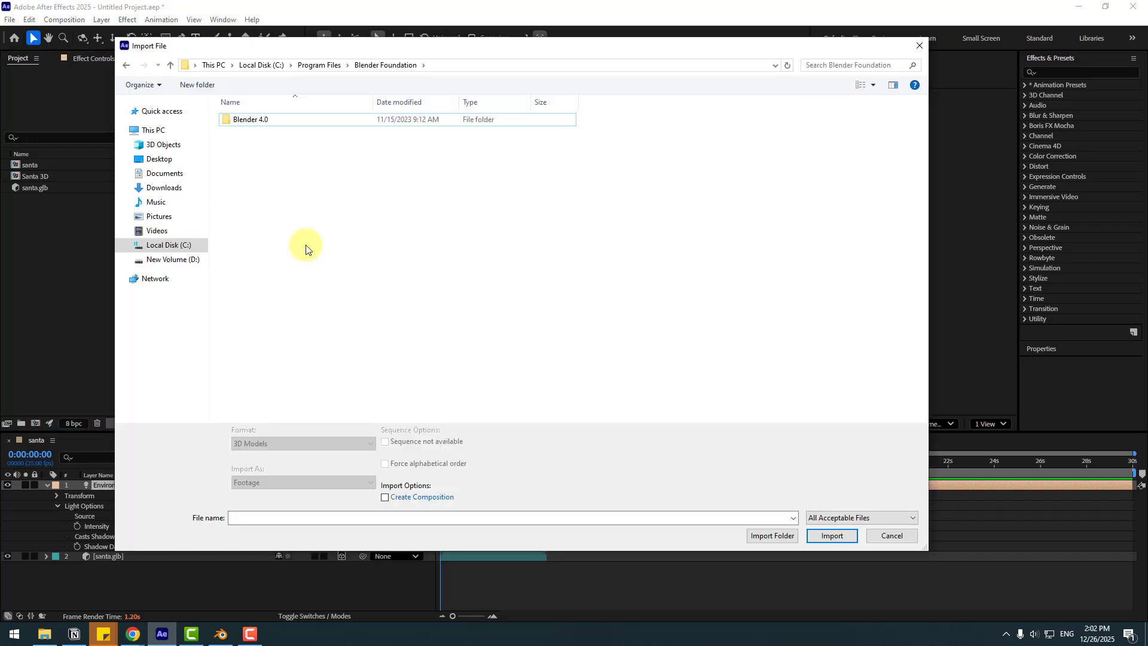
pyautogui.doubleClick(250, 119)
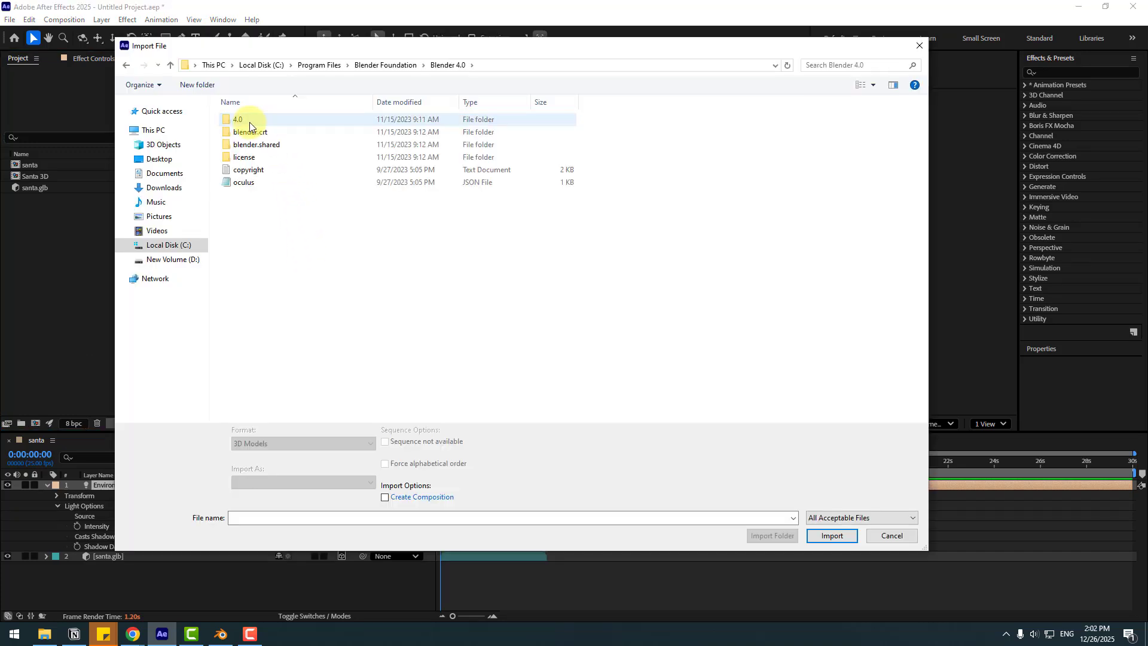
pyautogui.doubleClick(238, 119)
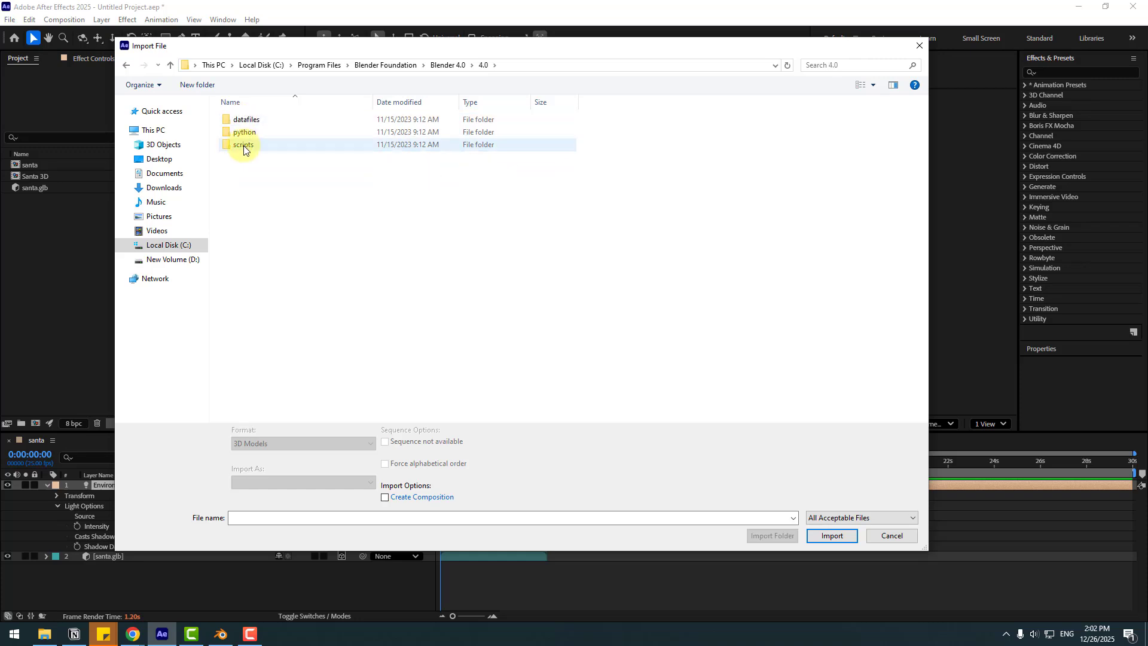
pyautogui.doubleClick(247, 119)
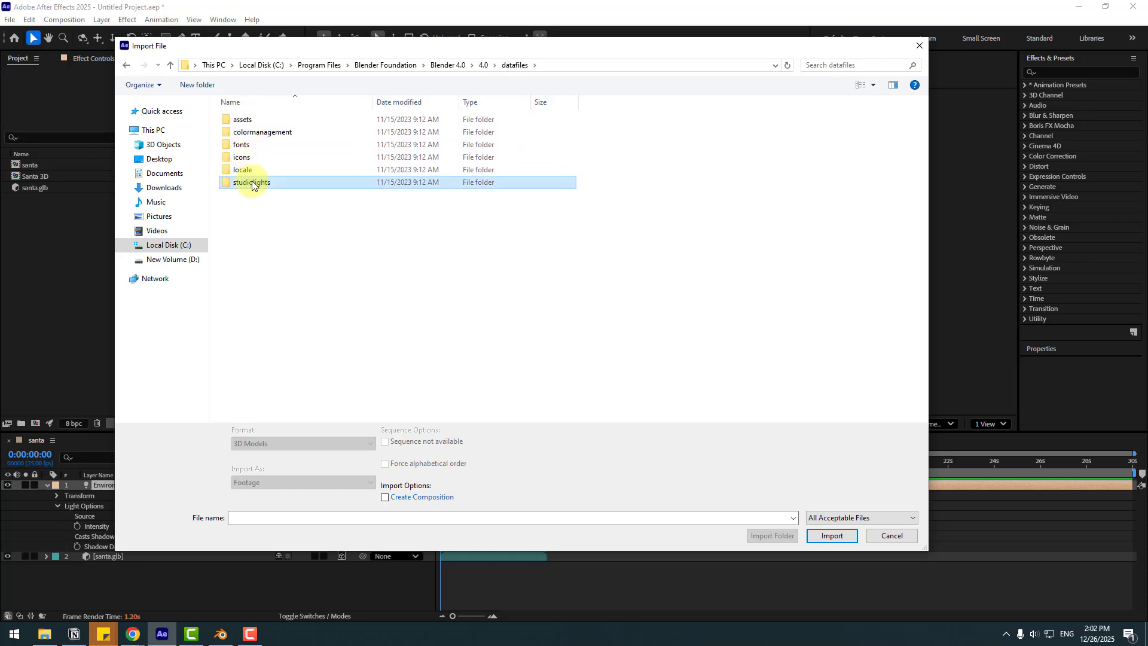
pyautogui.doubleClick(252, 182)
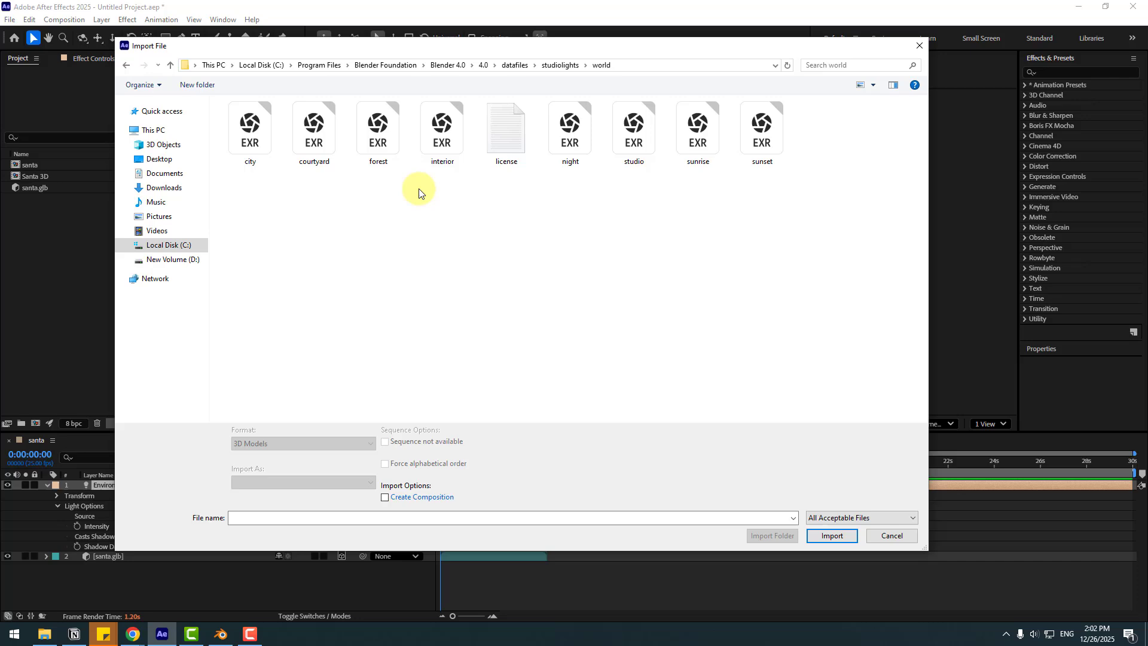
pyautogui.click(441, 124)
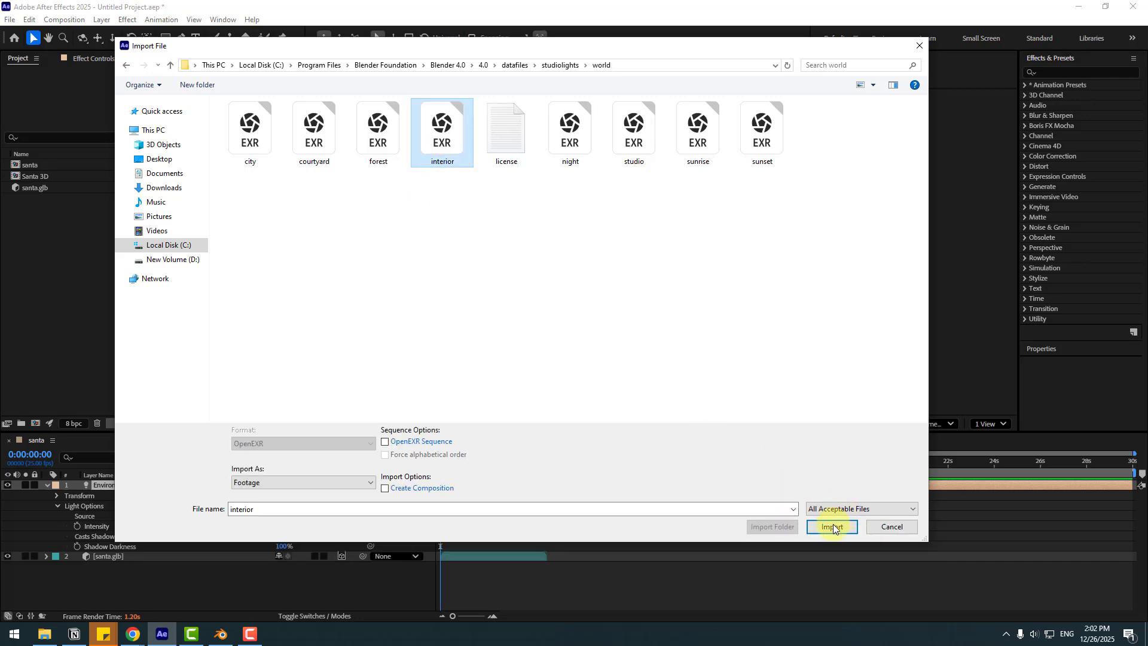
pyautogui.click(831, 526)
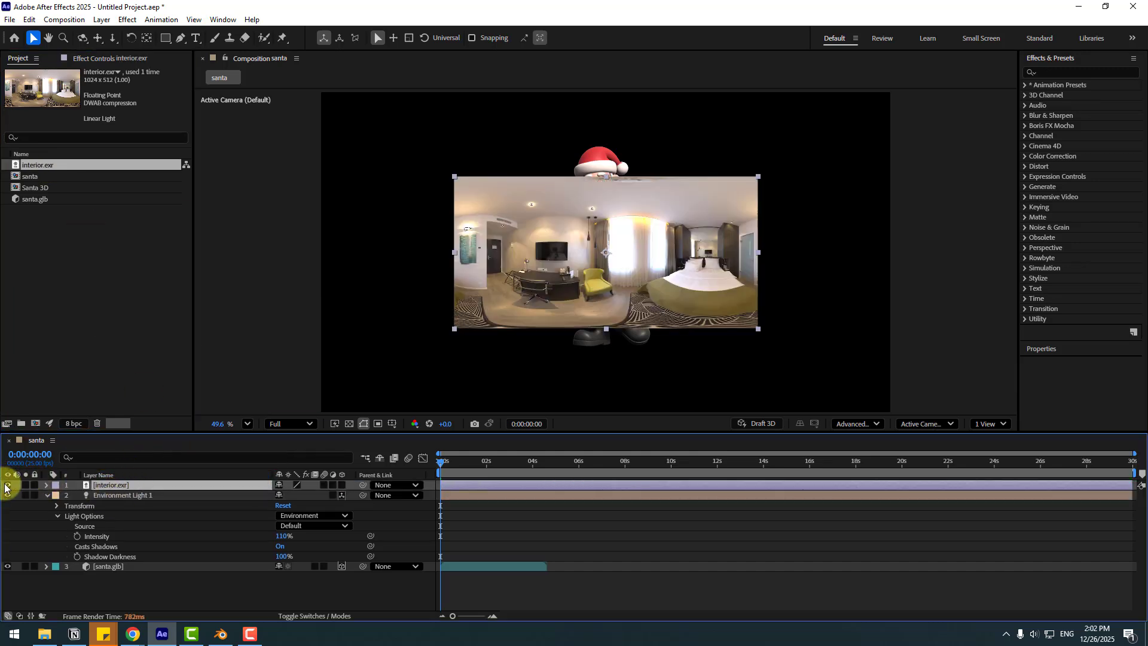
# Hide the interior.exr layer and set it as the Environment Light's source
pyautogui.click(7, 484)
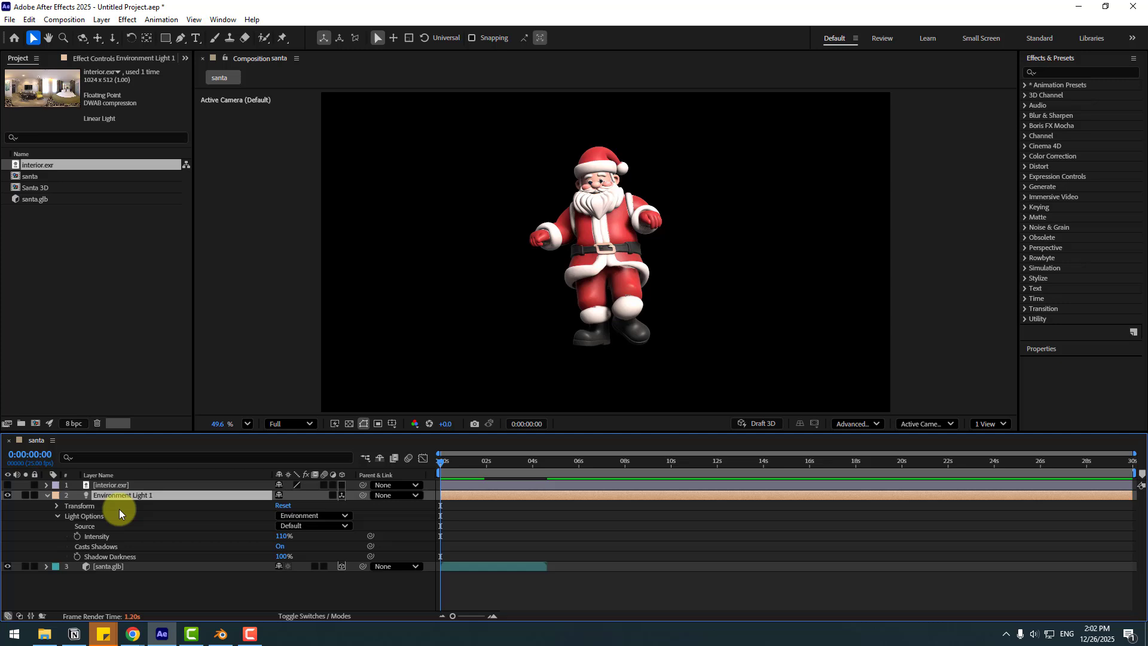
pyautogui.click(313, 524)
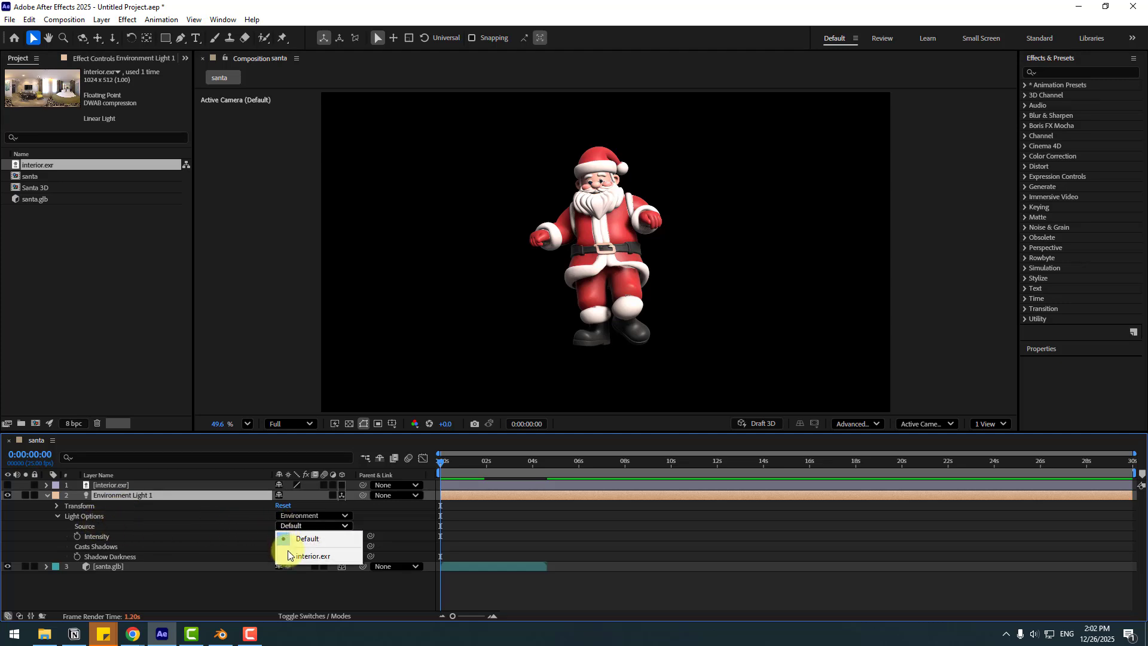
pyautogui.click(313, 555)
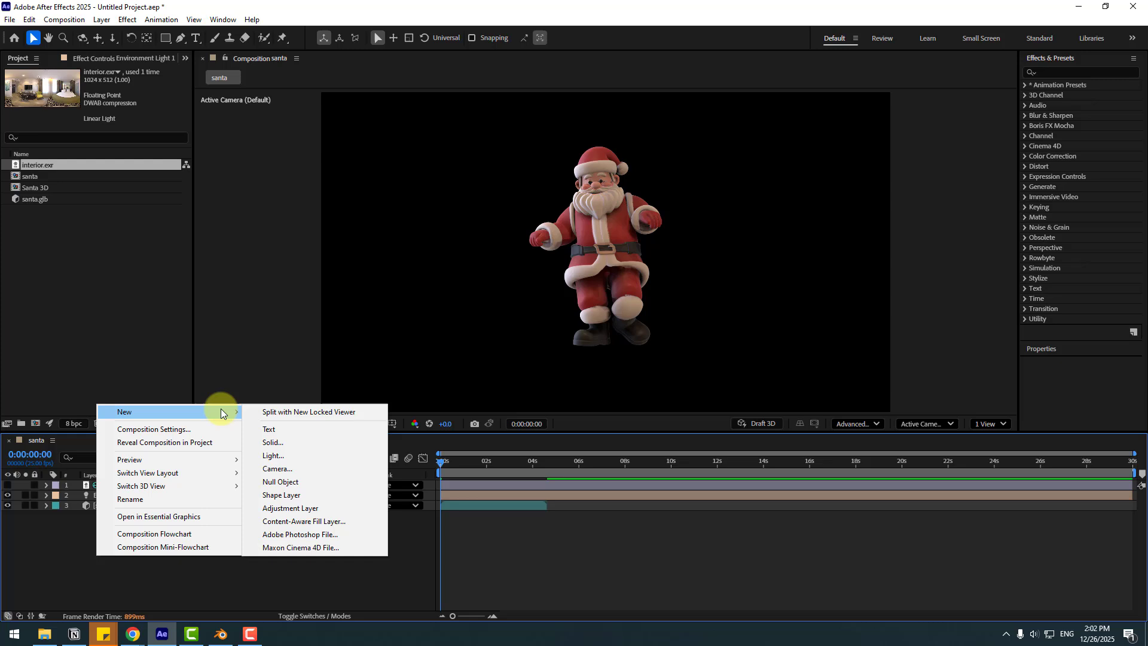
# Add a white solid, make it a 3D layer and set its X Rotation to 90° as a floor
pyautogui.click(272, 443)
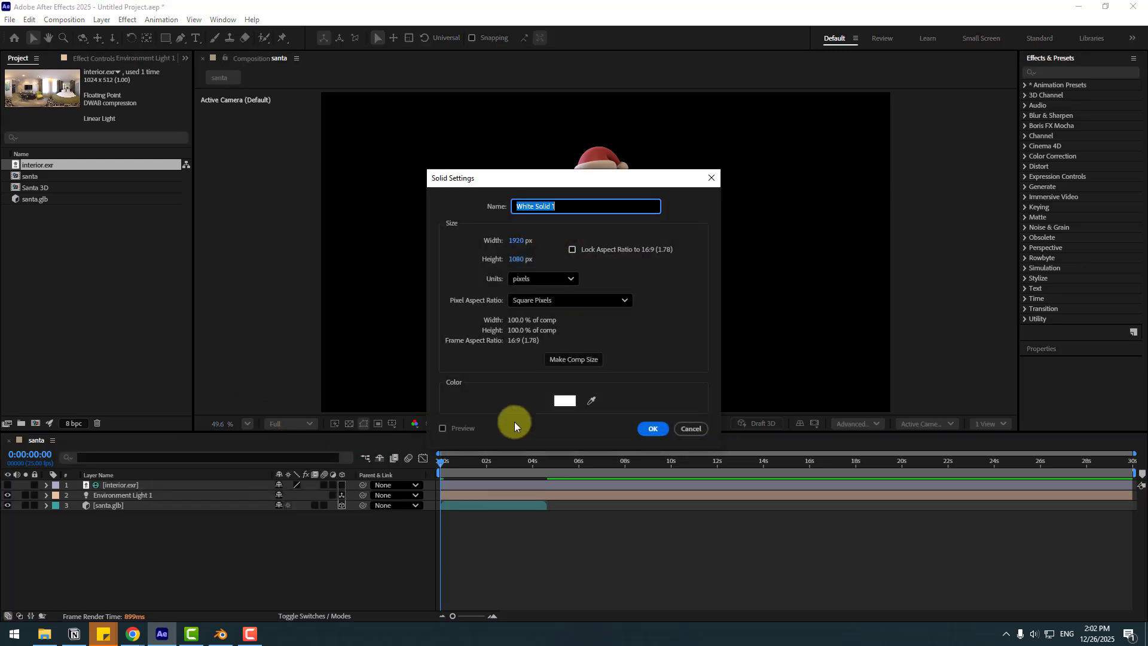
pyautogui.click(650, 428)
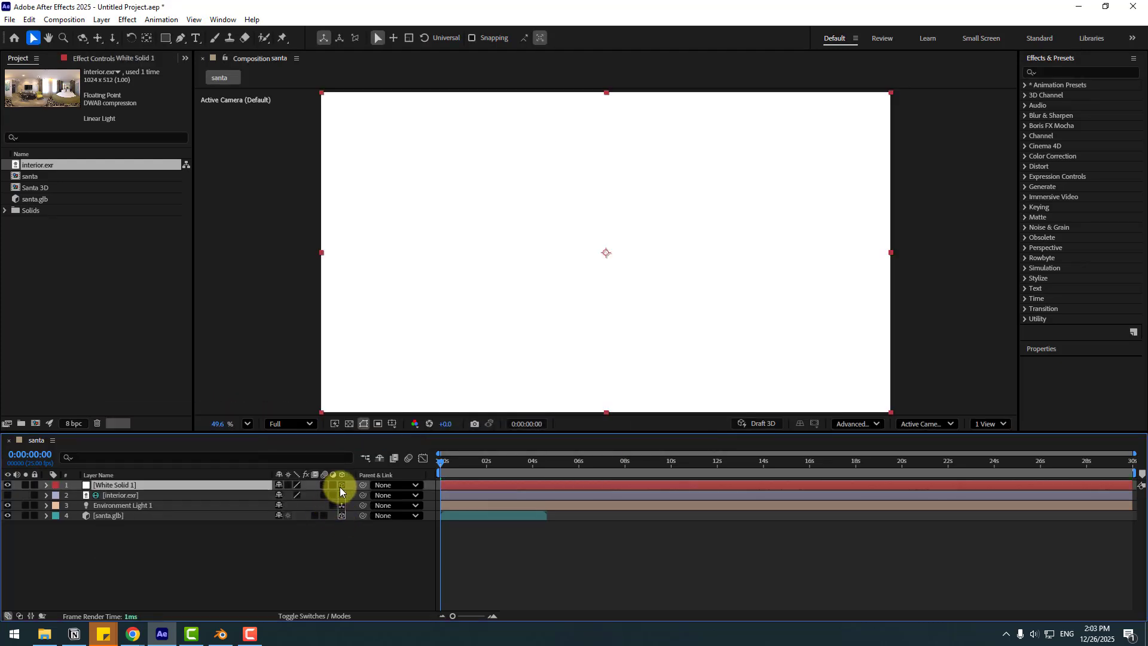
pyautogui.click(341, 484)
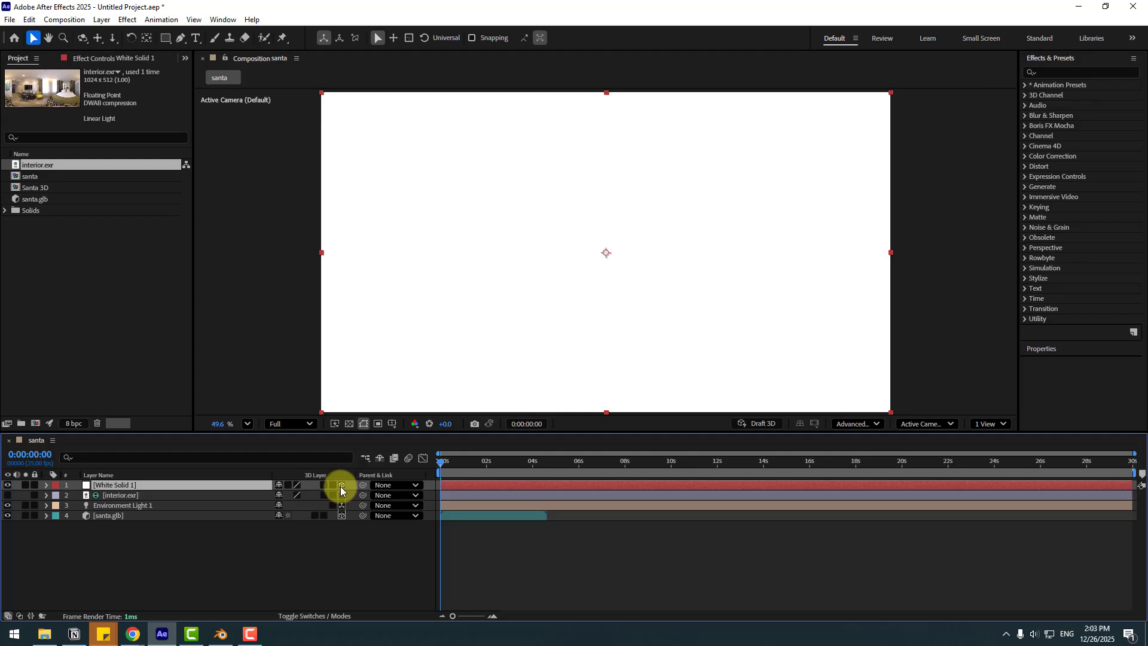
pyautogui.click(46, 484)
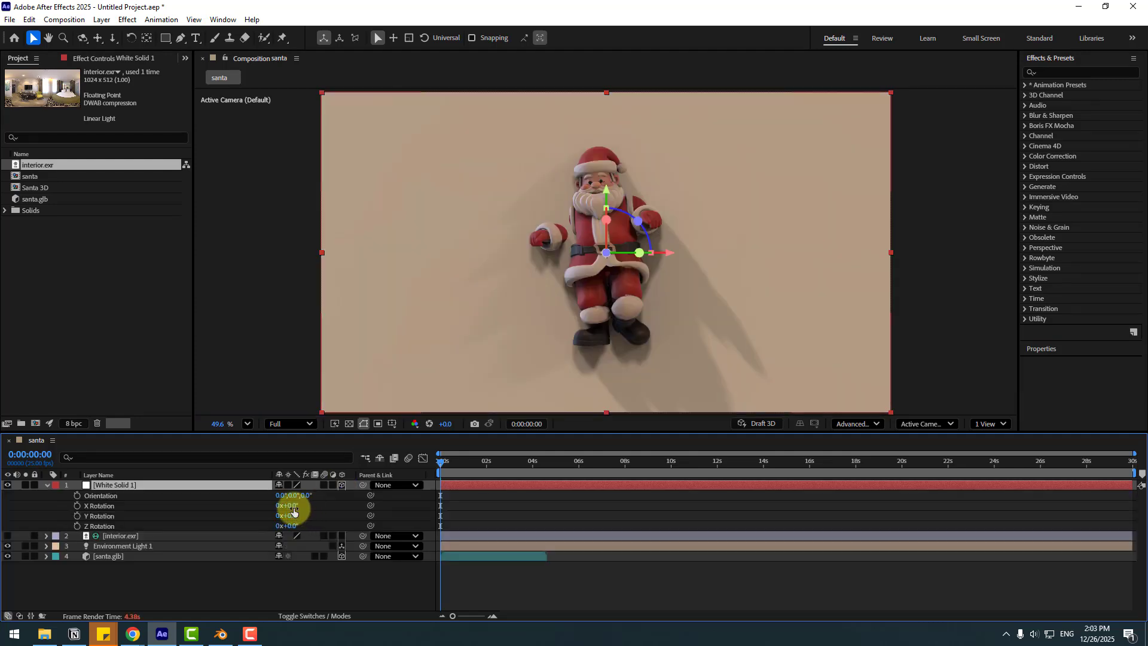
pyautogui.doubleClick(292, 506)
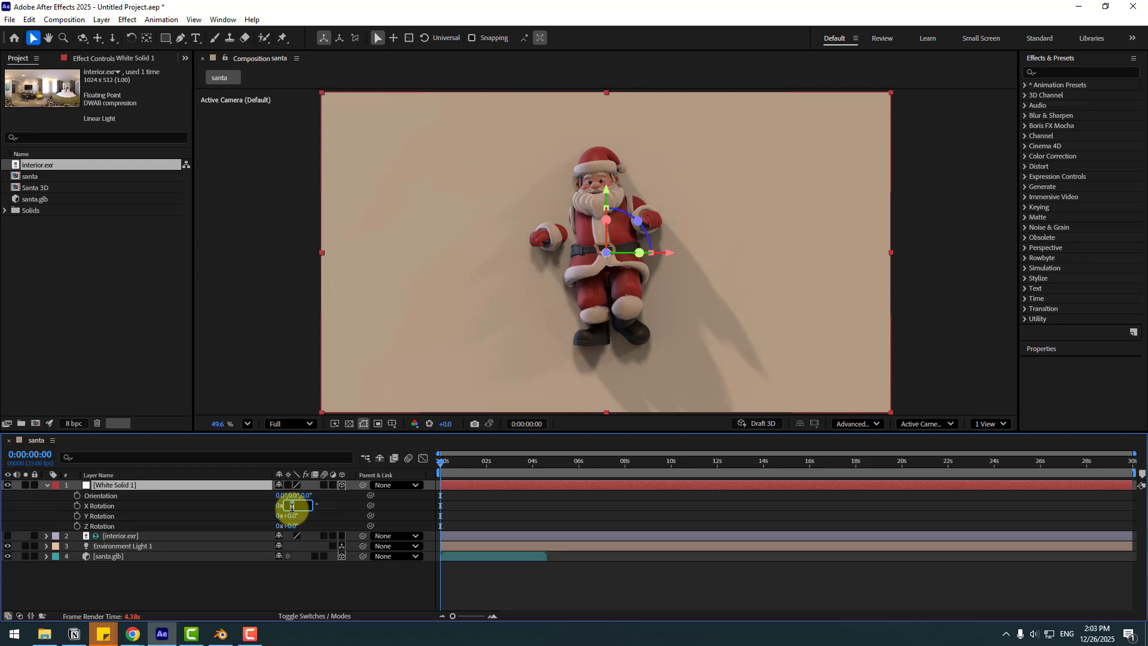
# Lower the composition preview resolution to Quarter
pyautogui.click(288, 423)
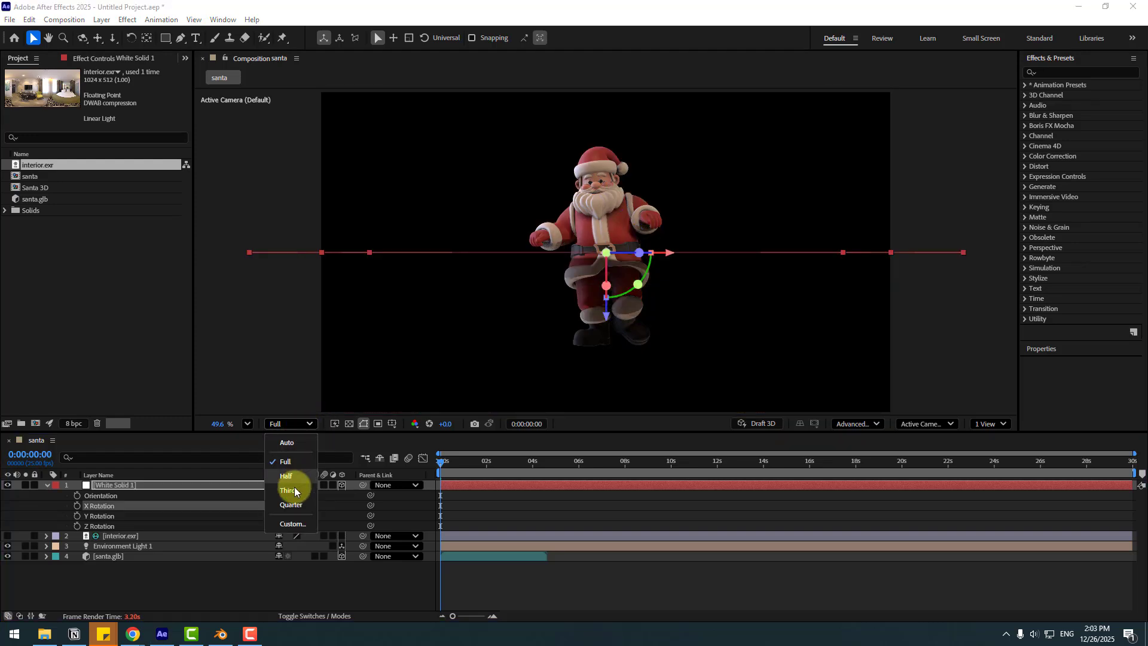
pyautogui.click(292, 504)
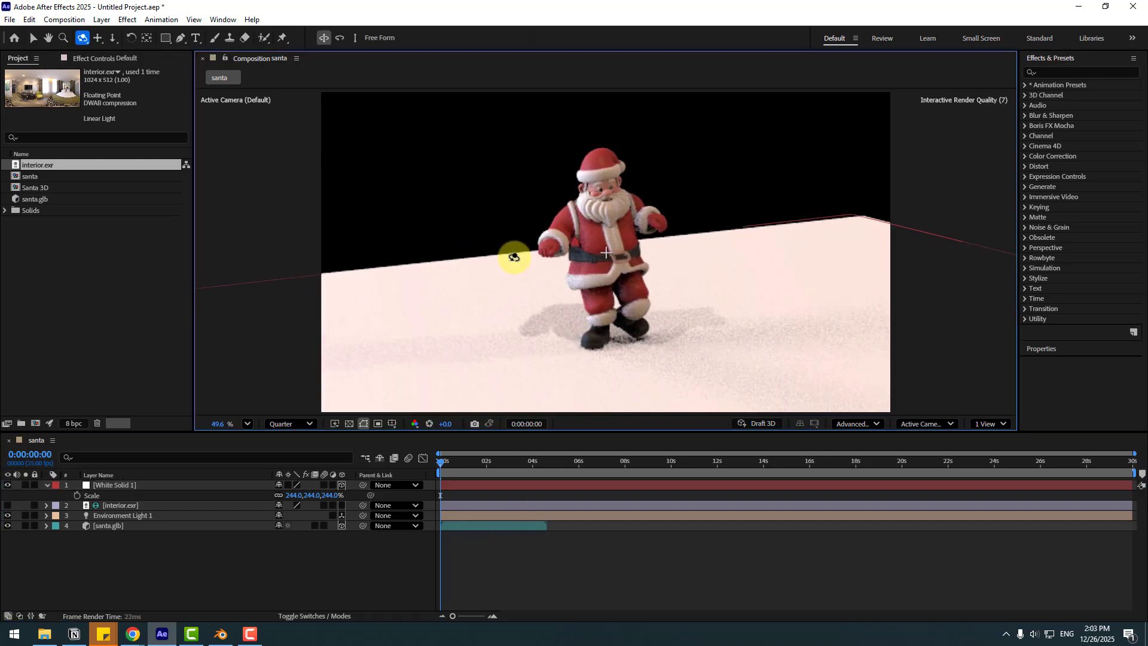
# Scale the floor to about 2996% to fill the frame and save the project as Santa 3D
pyautogui.click(33, 37)
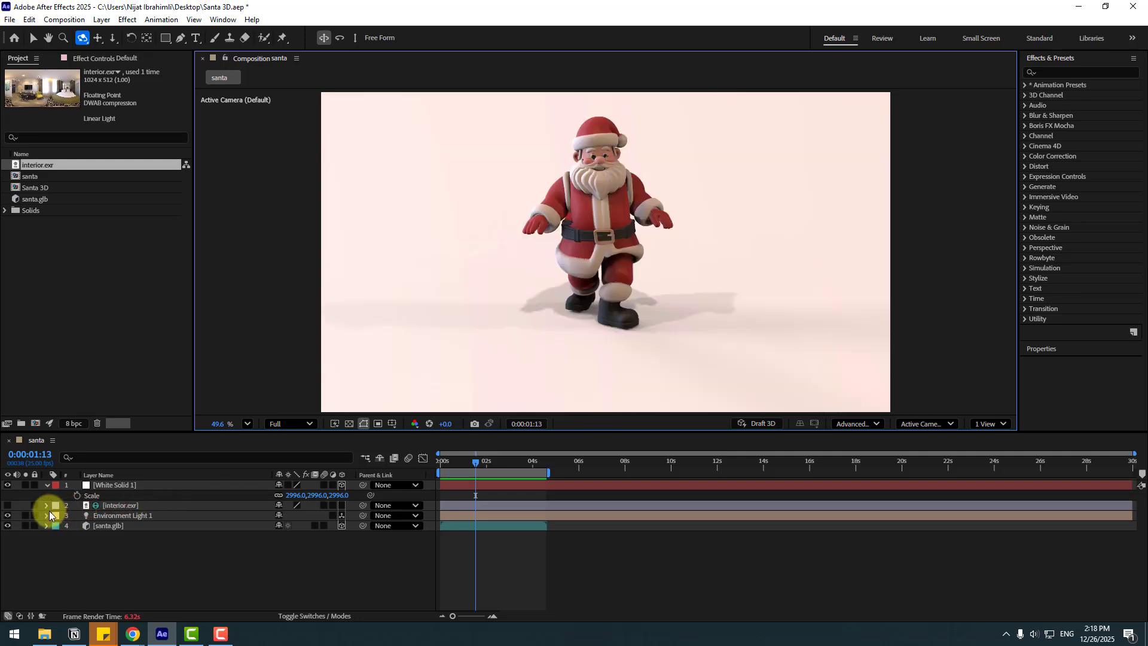
# Expand Environment Light 1's Transform rotation settings and scrub the timeline to preview the walk
pyautogui.click(46, 515)
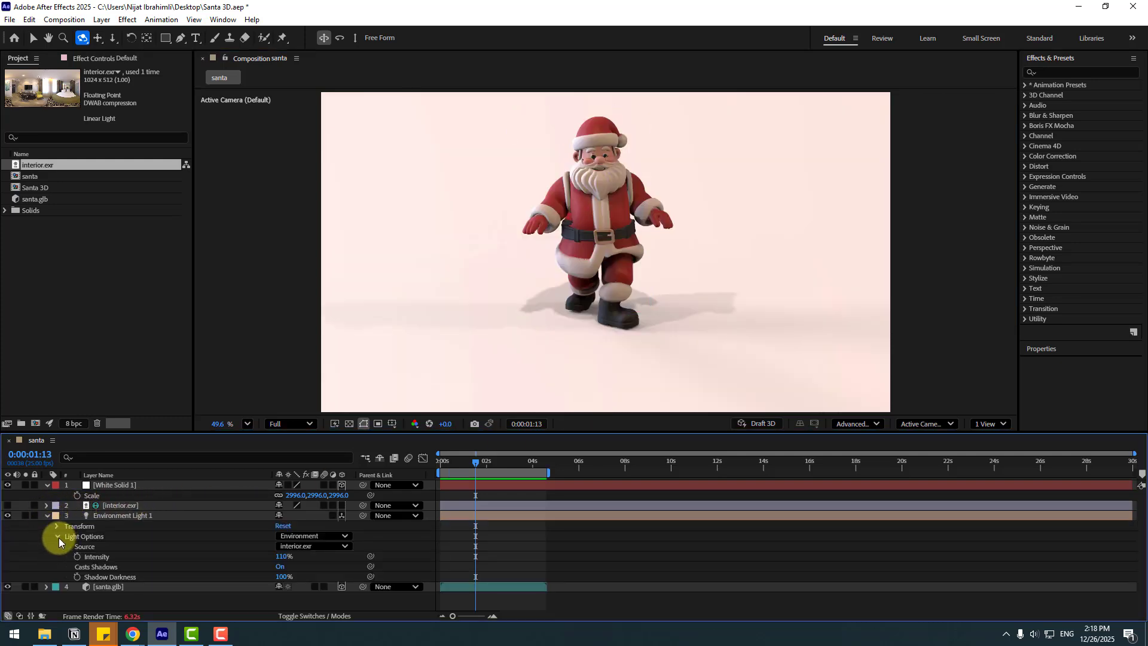
pyautogui.click(57, 526)
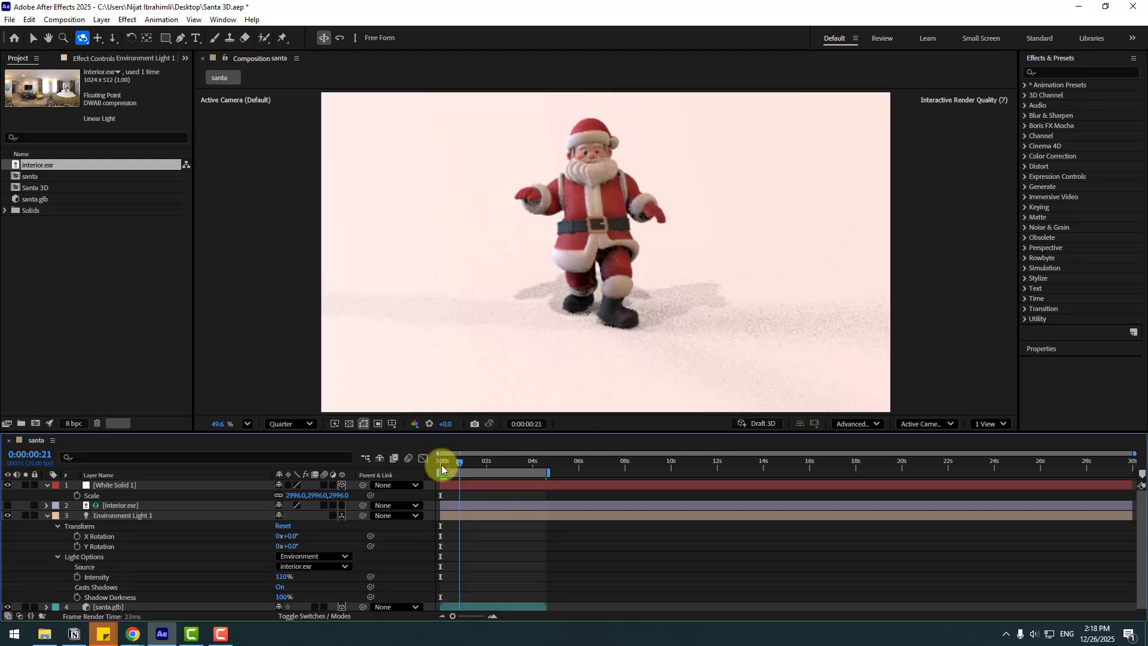
pyautogui.moveTo(441, 461); pyautogui.dragTo(482, 462)
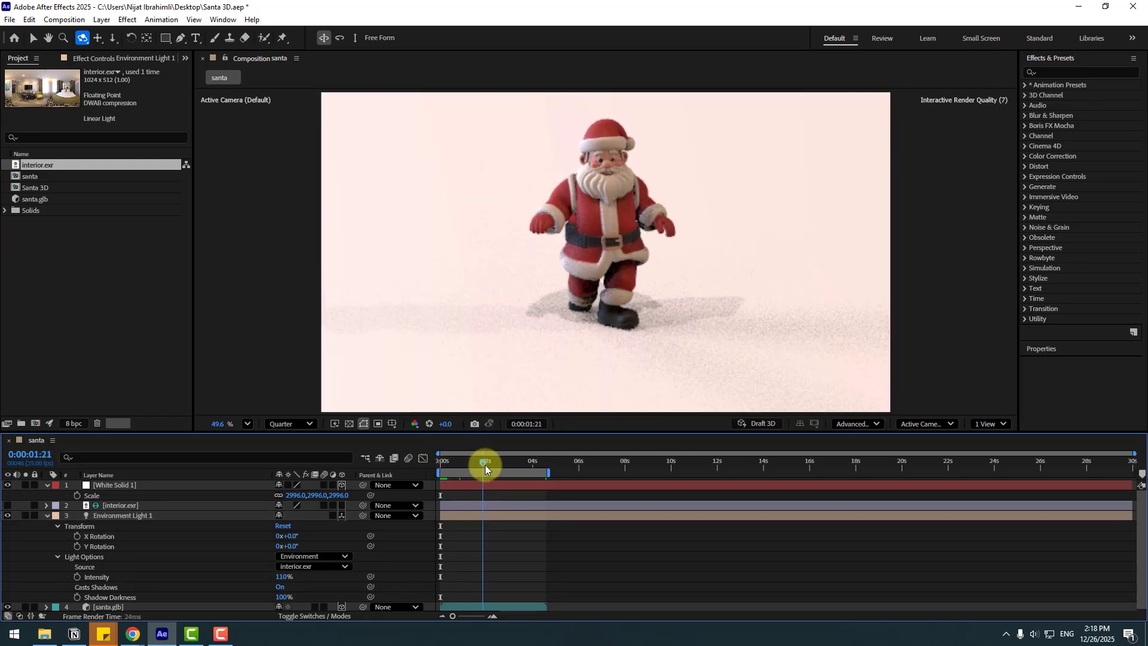